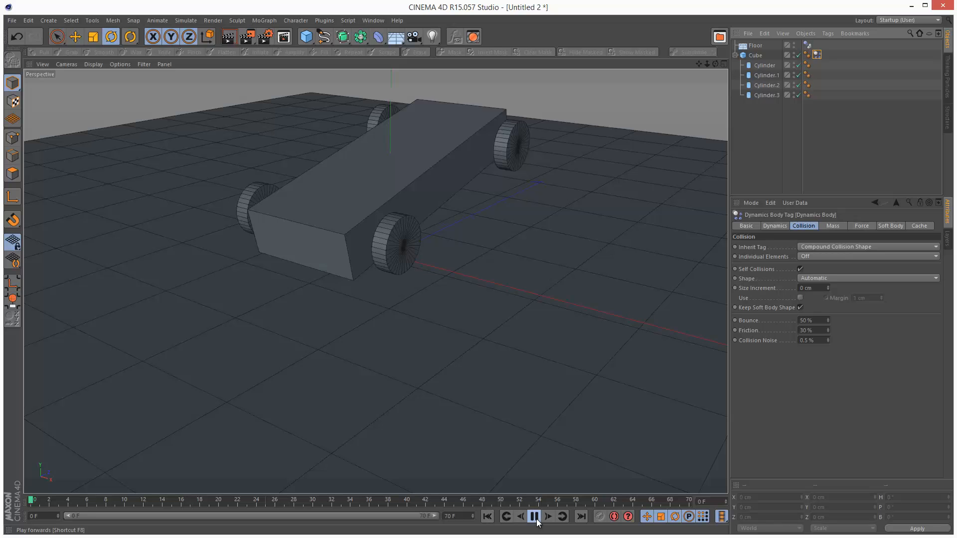
# Stop playback of the finished car simulation
pyautogui.click(535, 518)
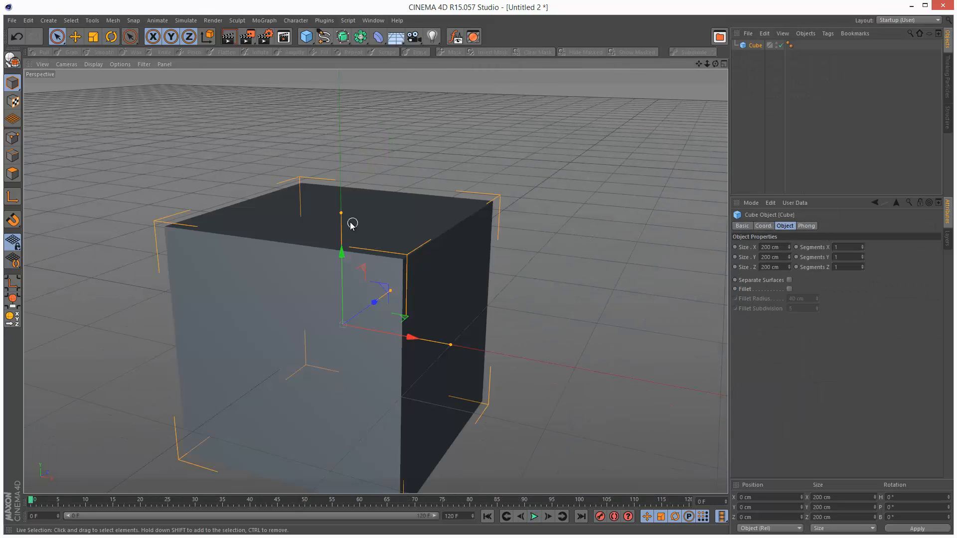
# Flatten the cube into a low, long slab for the car body
pyautogui.moveTo(341, 250); pyautogui.dragTo(342, 317)
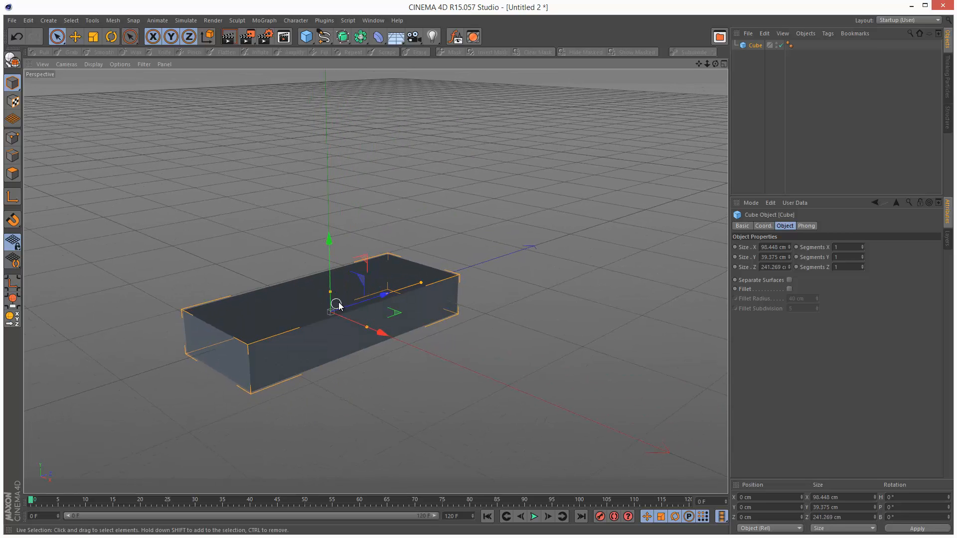
pyautogui.moveTo(338, 305); pyautogui.dragTo(363, 267)
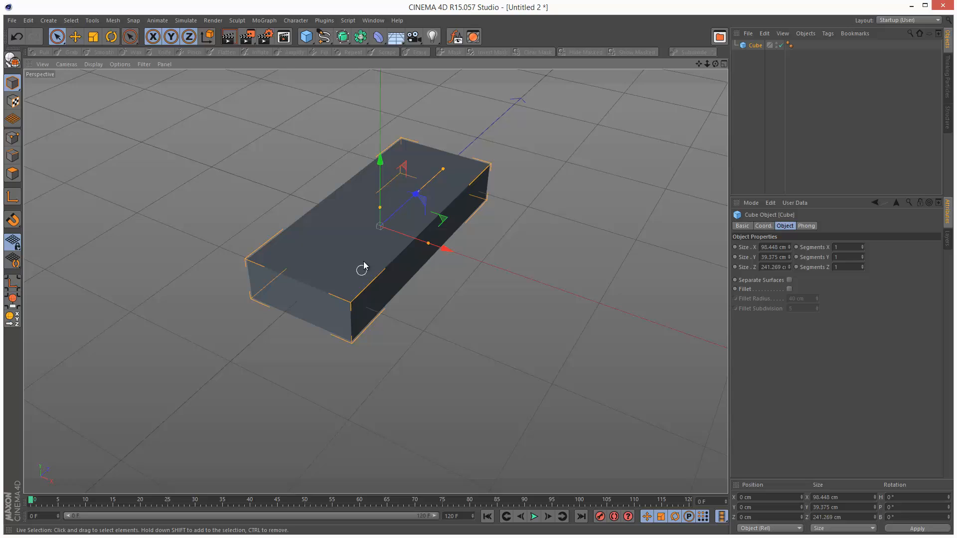
# Add a cylinder for a wheel and set its Orientation to +X
pyautogui.click(304, 36)
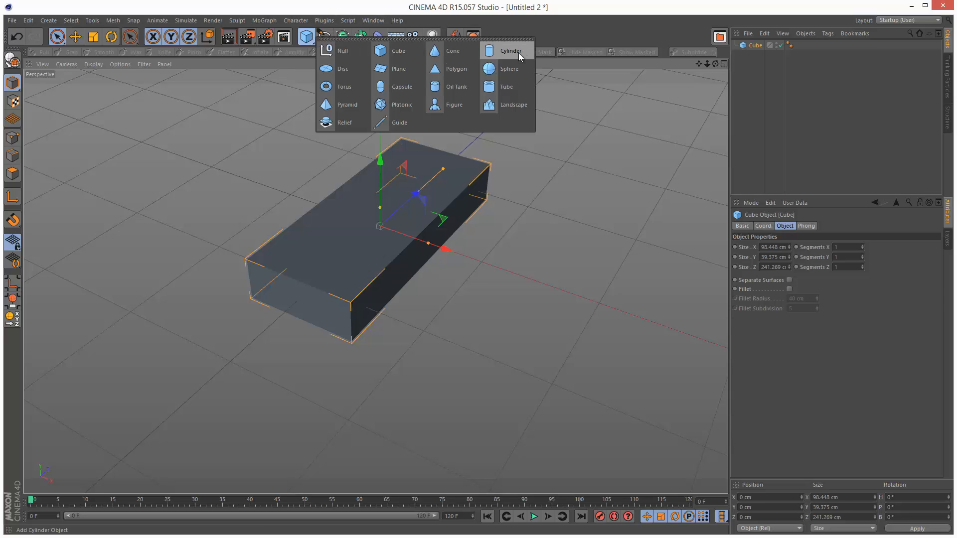
pyautogui.click(511, 50)
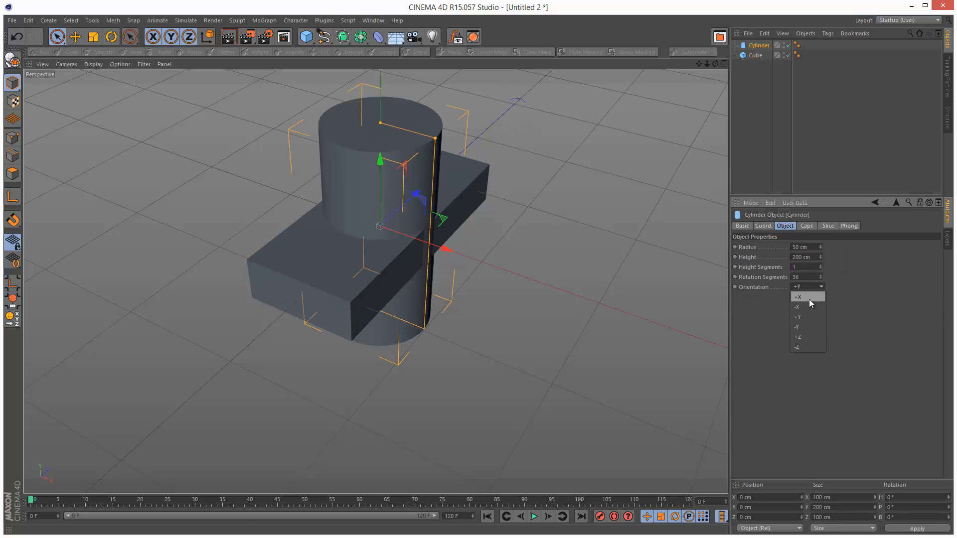
pyautogui.click(797, 297)
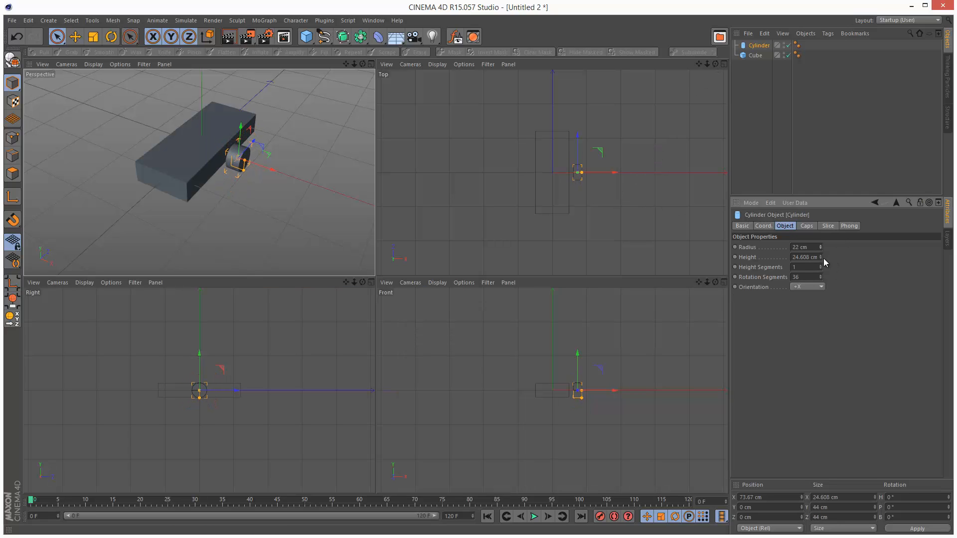
# Thin the wheel, set its P.X to 70 and duplicate it to the opposite side
pyautogui.moveTo(578, 172); pyautogui.dragTo(578, 133)
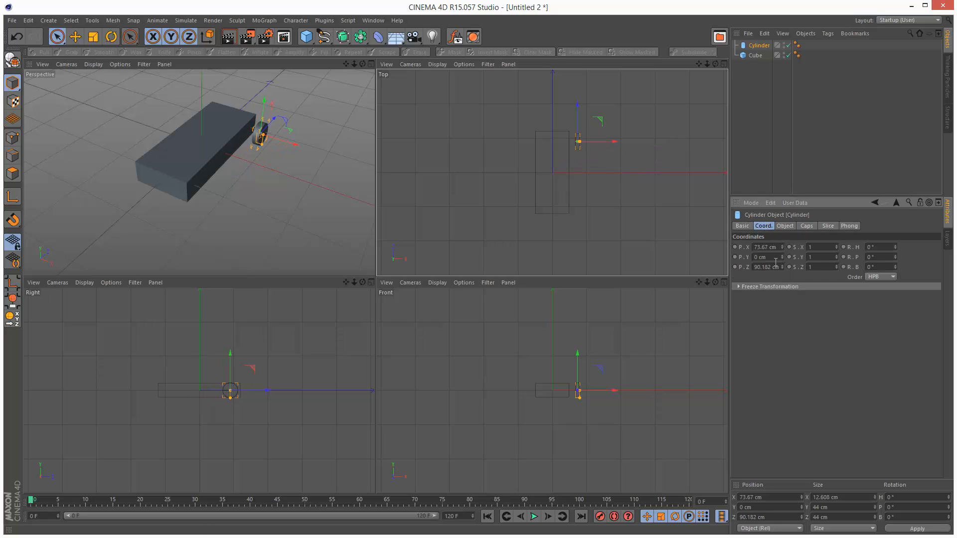
pyautogui.click(765, 247)
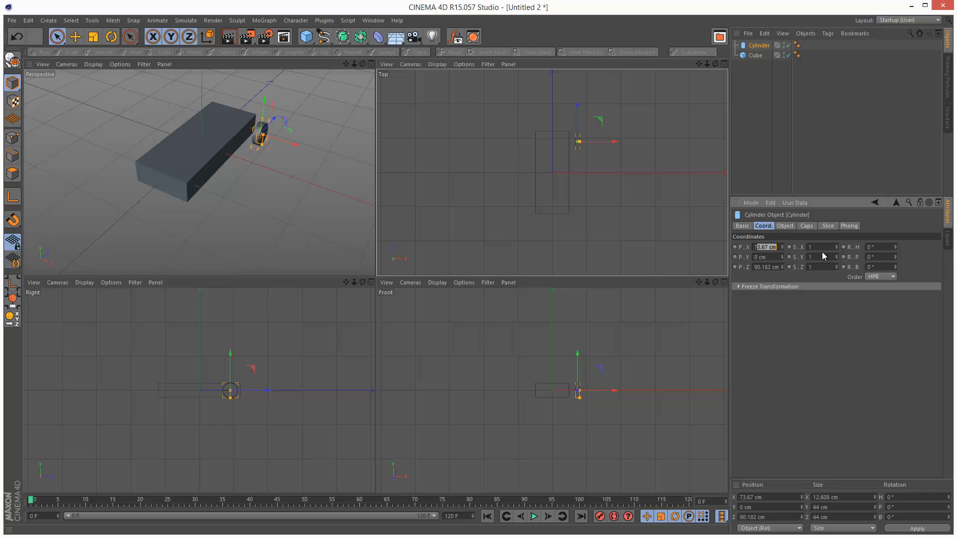
pyautogui.write('70')
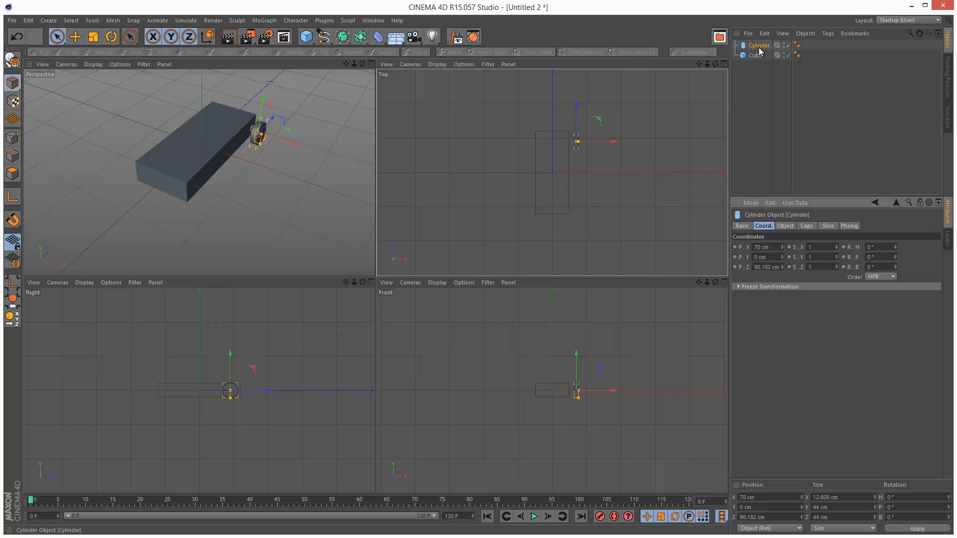
pyautogui.moveTo(576, 141); pyautogui.dragTo(559, 145)
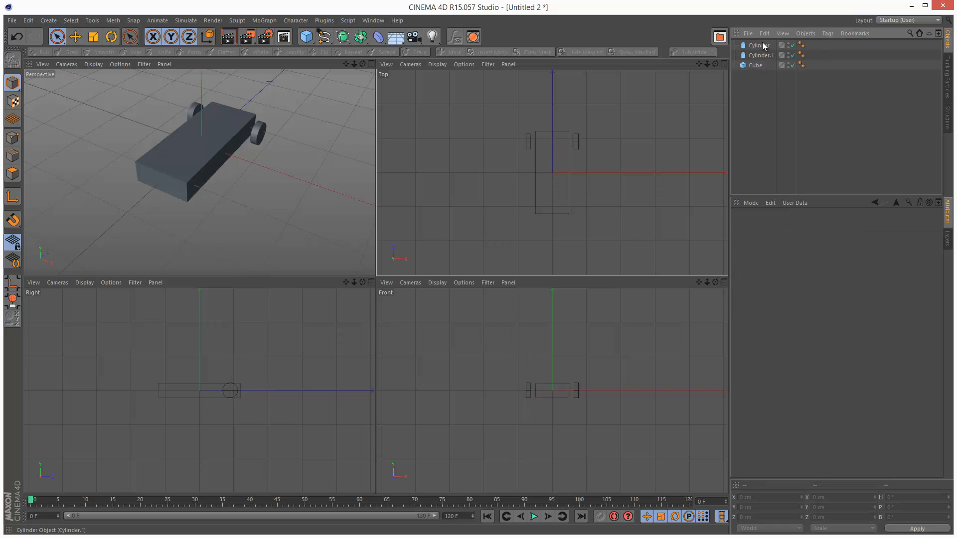
# Duplicate the front wheel pair and push the copies to the rear of the body
pyautogui.click(762, 56)
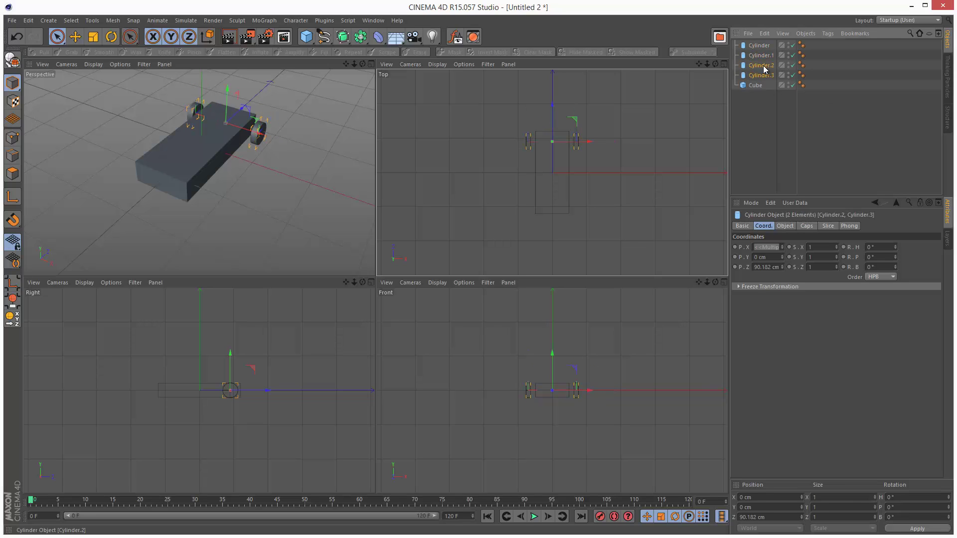
pyautogui.moveTo(552, 141); pyautogui.dragTo(552, 170)
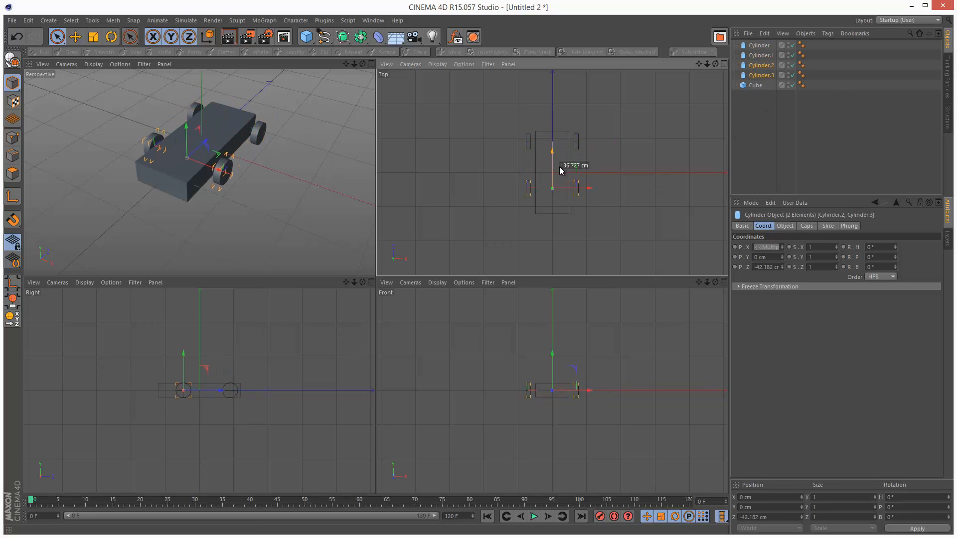
pyautogui.moveTo(553, 150); pyautogui.dragTo(553, 186)
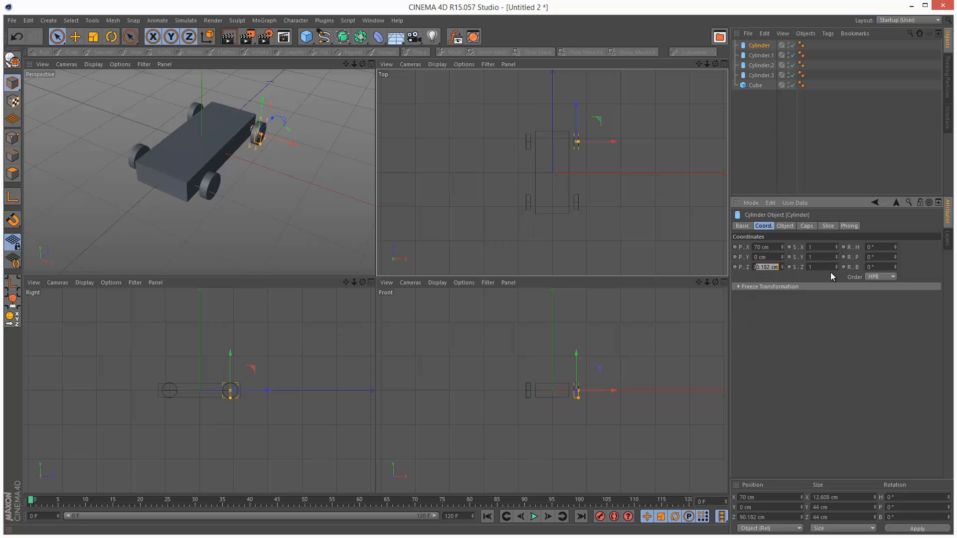
# Match the rear wheels' P.X and P.Z values so each corner has a wheel
pyautogui.click(761, 65)
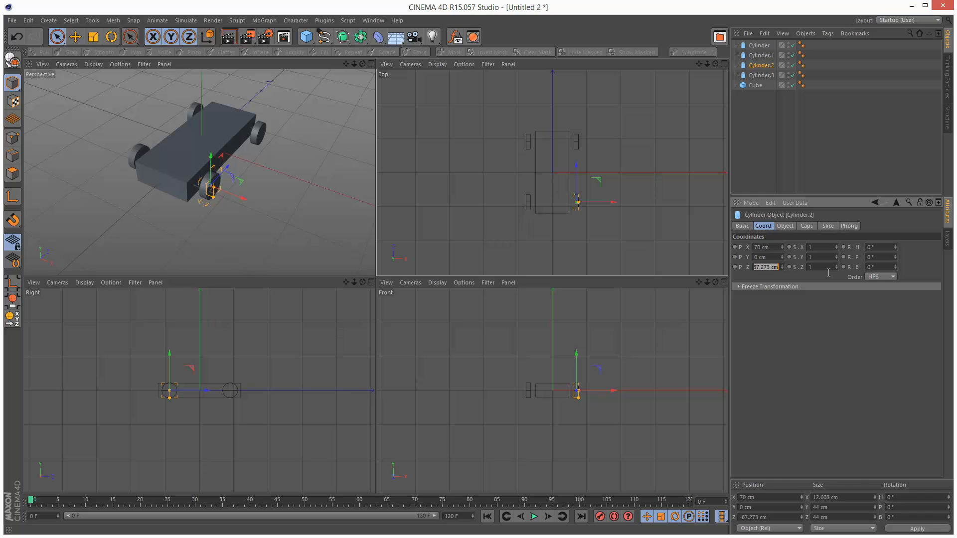
pyautogui.click(762, 76)
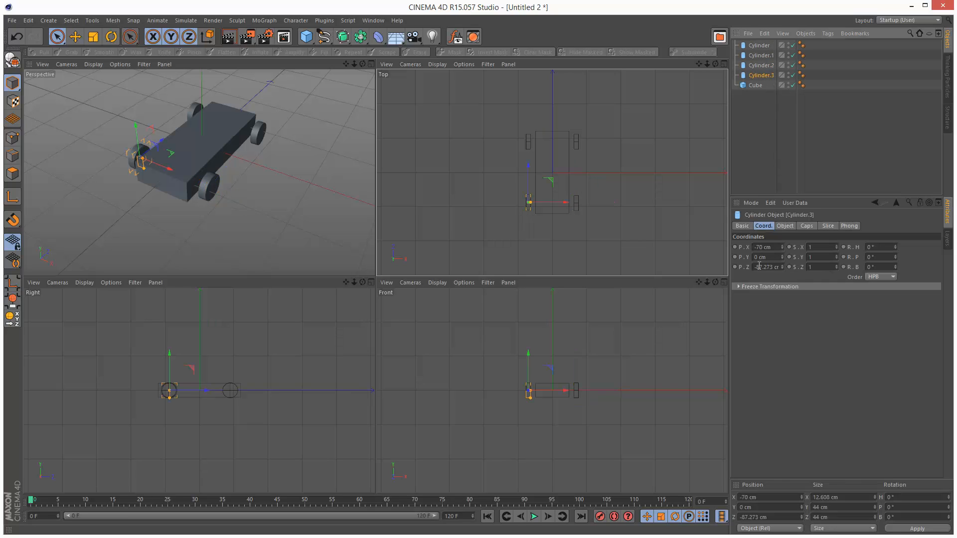
pyautogui.click(611, 204)
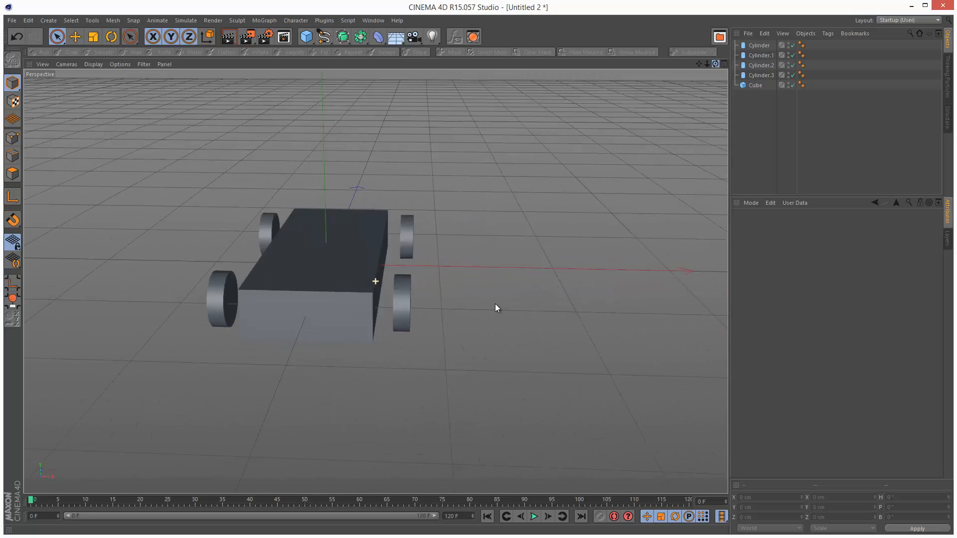
pyautogui.moveTo(495, 308); pyautogui.dragTo(600, 91)
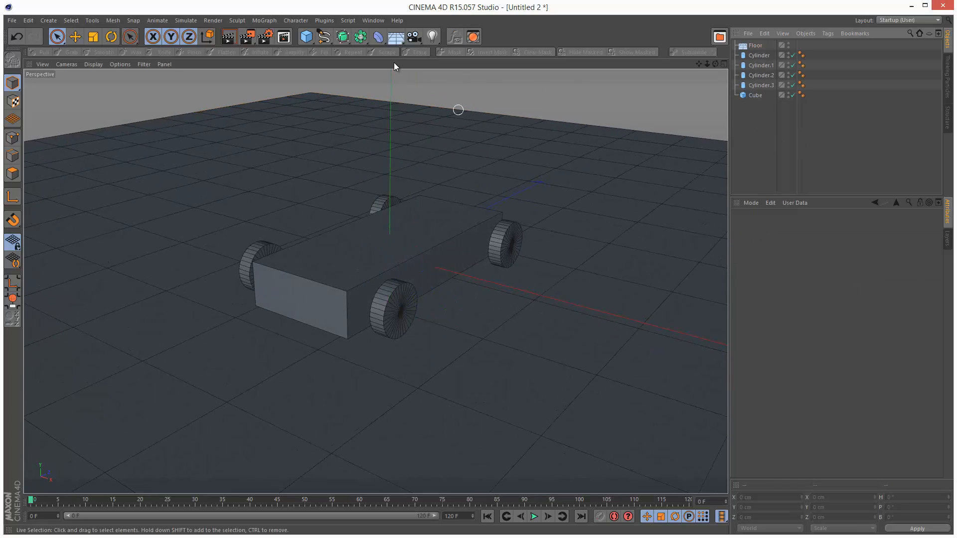
# Add a sphere above the car and give it a Rigid Body dynamics tag
pyautogui.click(303, 36)
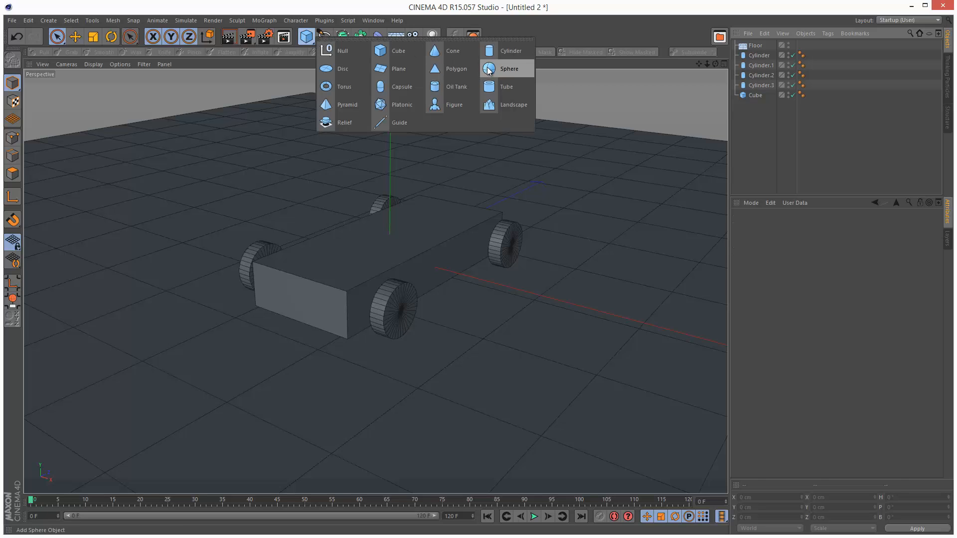
pyautogui.click(509, 68)
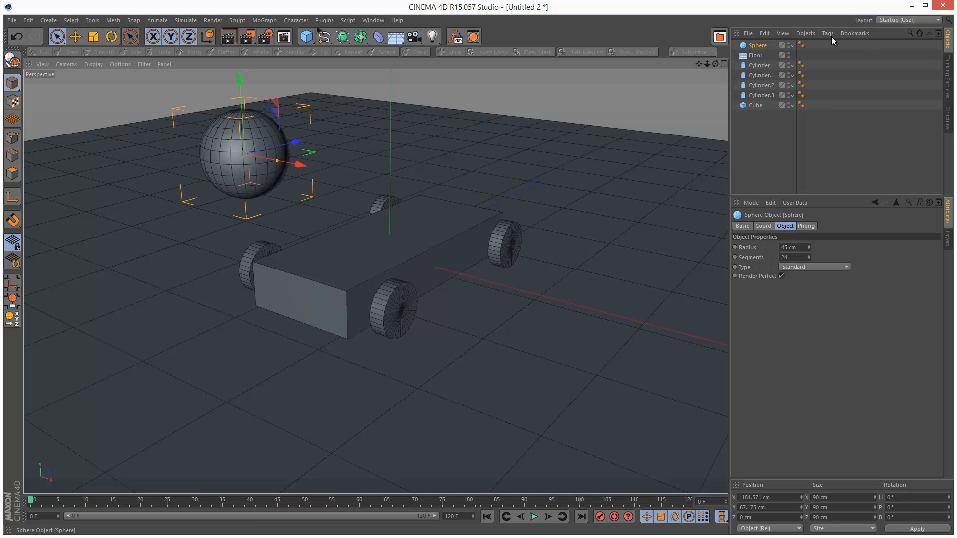
pyautogui.click(828, 33)
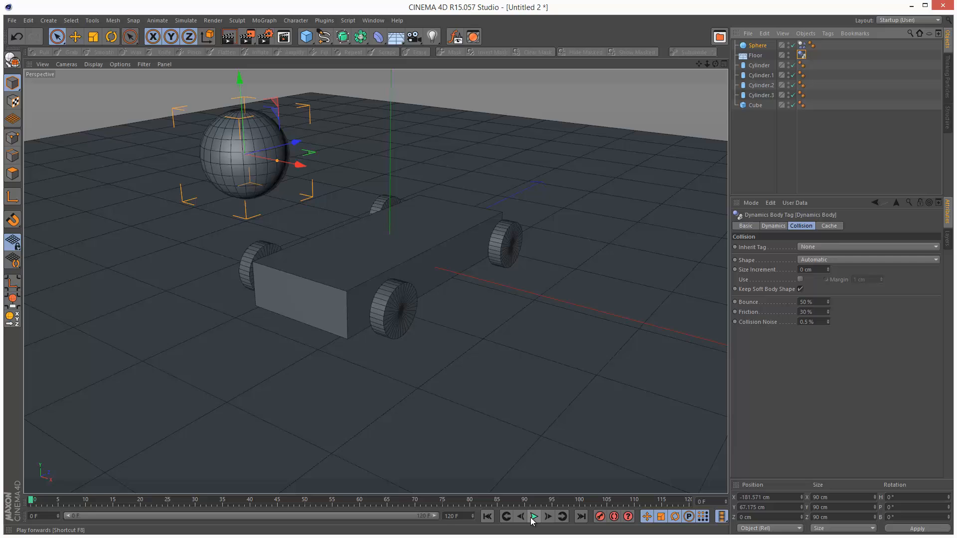
# Play the test sphere falling onto the collider floor, then stop and remove it
pyautogui.click(536, 517)
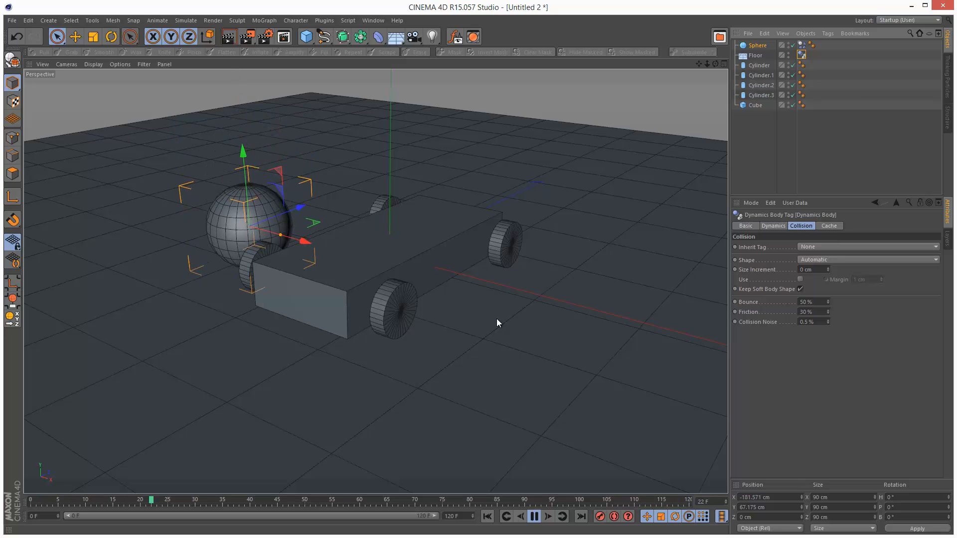
pyautogui.click(533, 516)
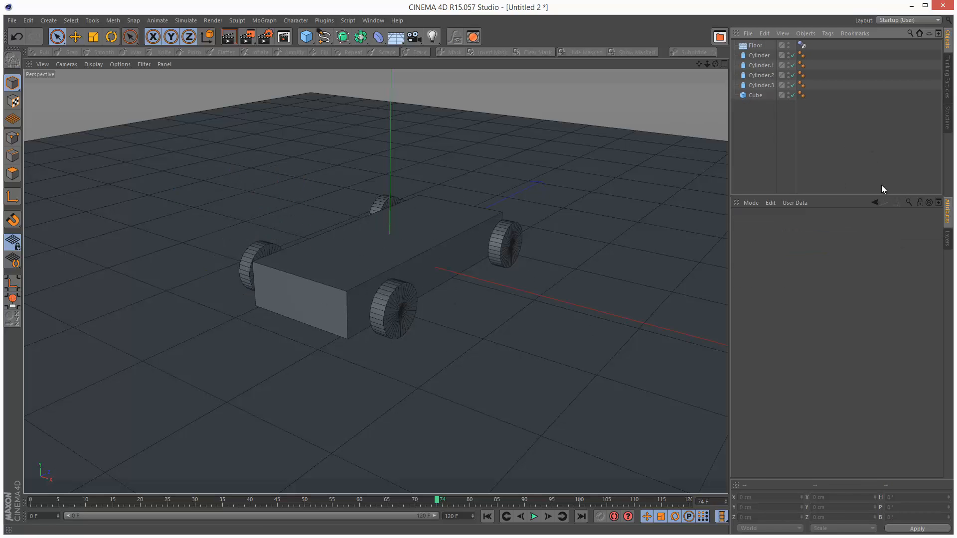
# Give each wheel cylinder its own Rigid Body tag and play the wheels toppling flat
pyautogui.click(760, 55)
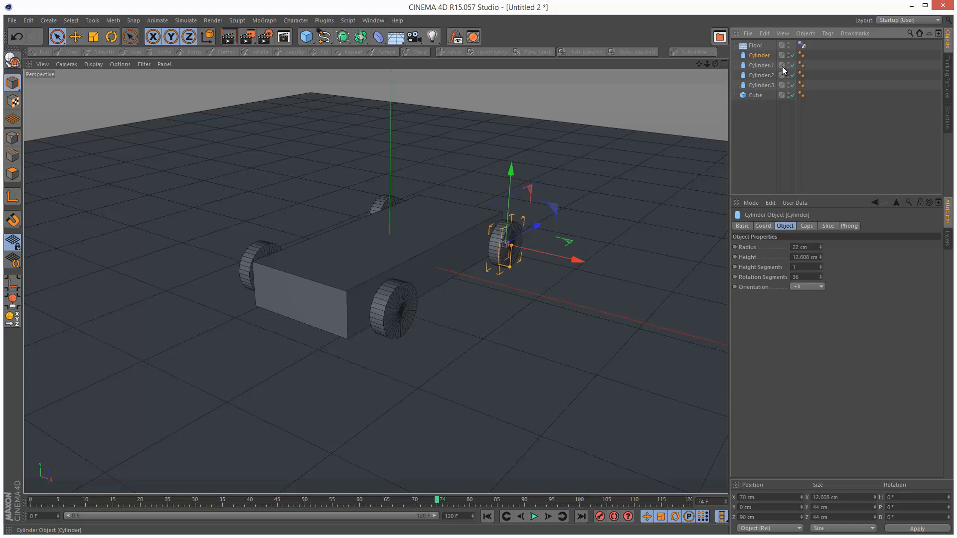
pyautogui.click(828, 33)
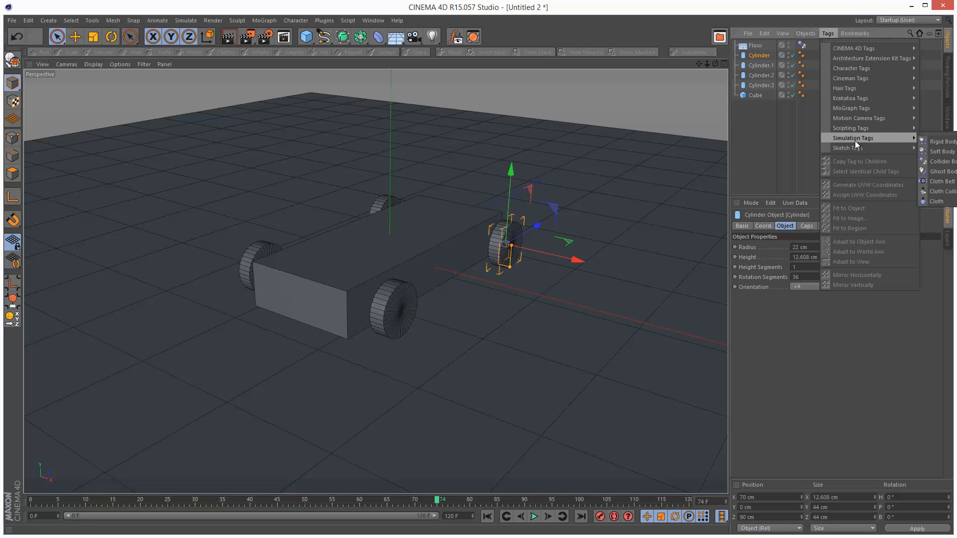
pyautogui.click(945, 141)
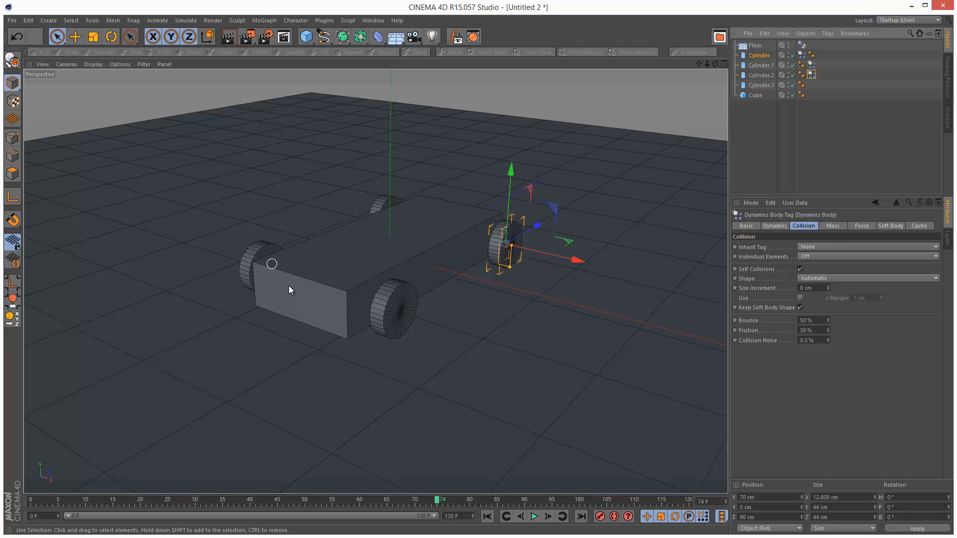
pyautogui.click(807, 95)
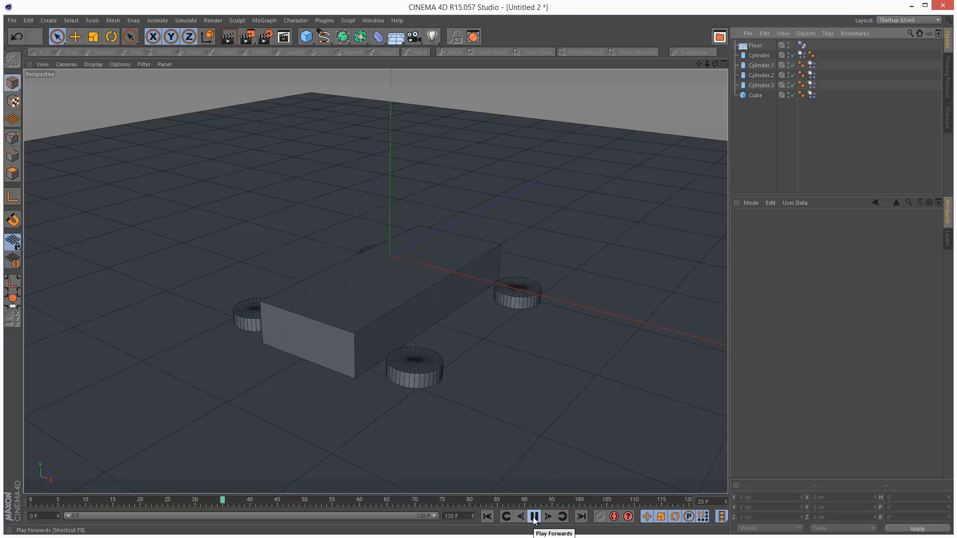
pyautogui.click(534, 517)
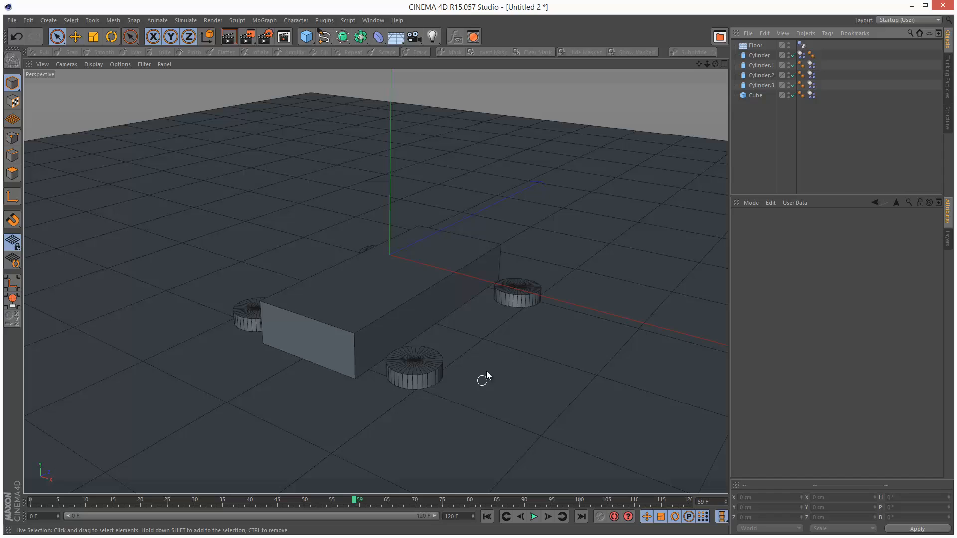
pyautogui.moveTo(449, 376)
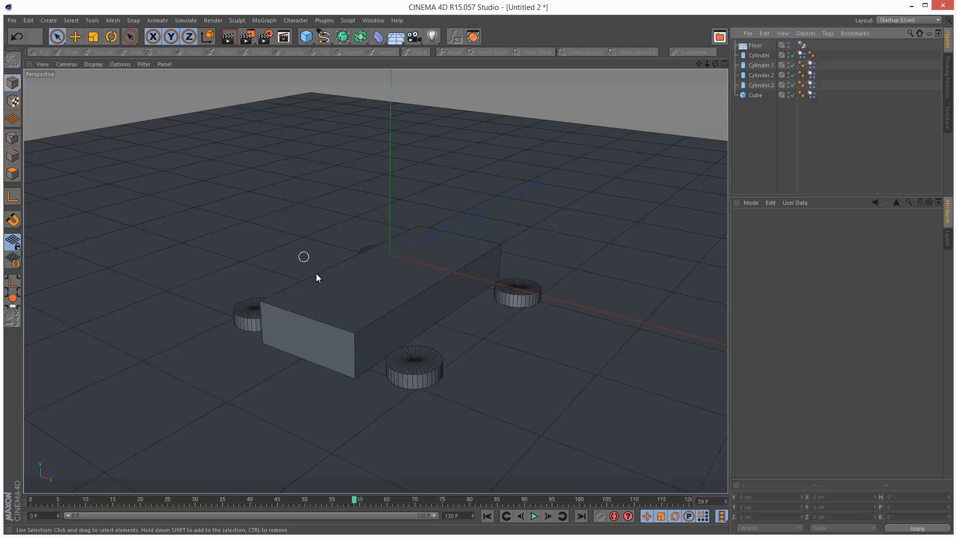
pyautogui.moveTo(361, 436)
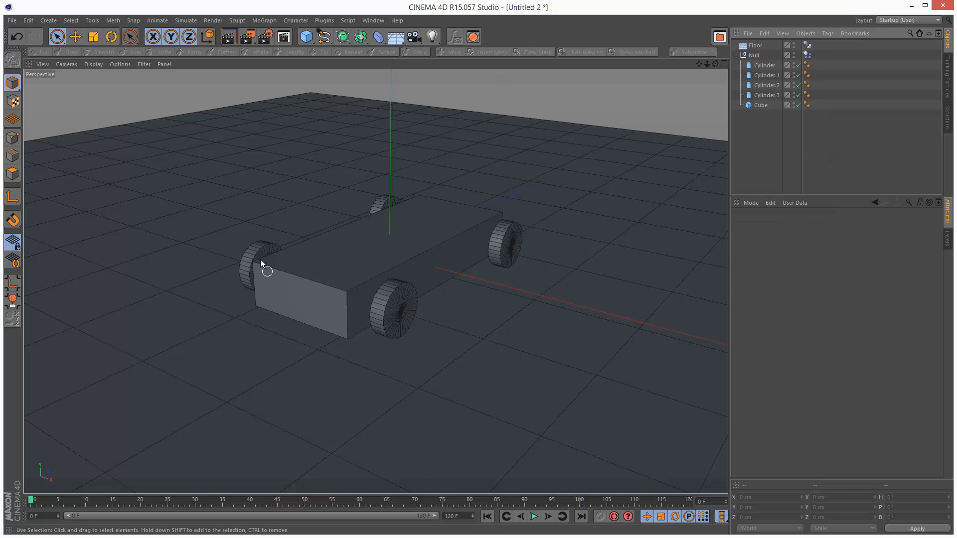
# Delete the cylinder tags and group the four wheels and cube under a Null
pyautogui.click(535, 520)
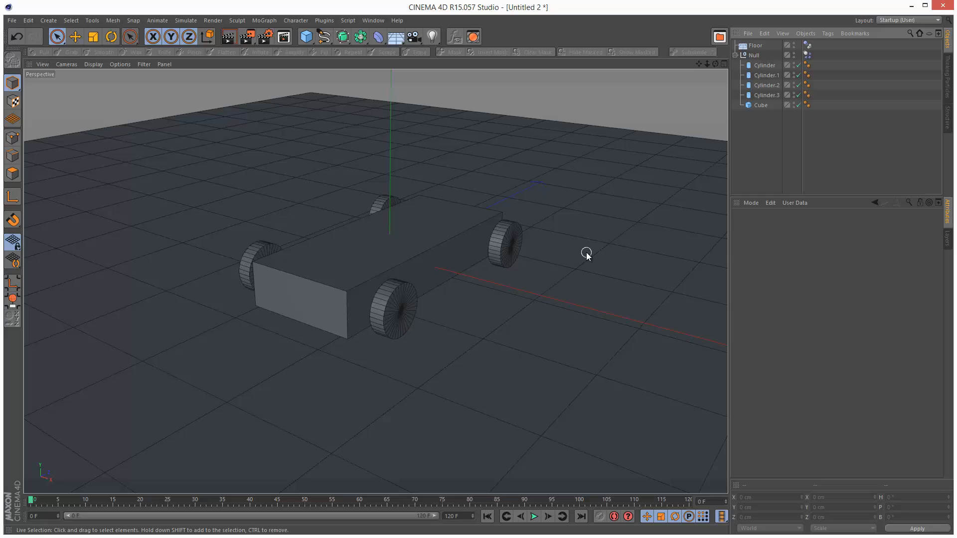
pyautogui.click(754, 55)
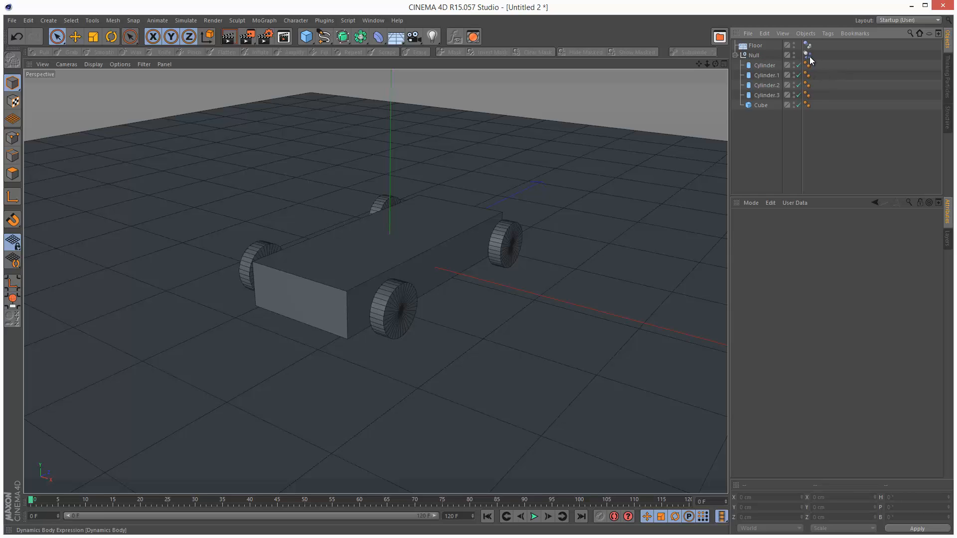
pyautogui.click(764, 66)
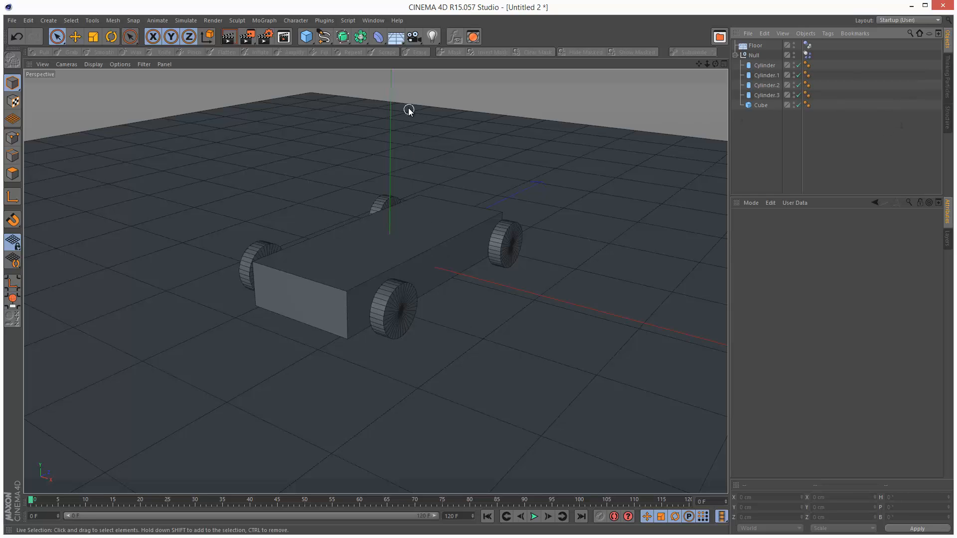
pyautogui.click(764, 65)
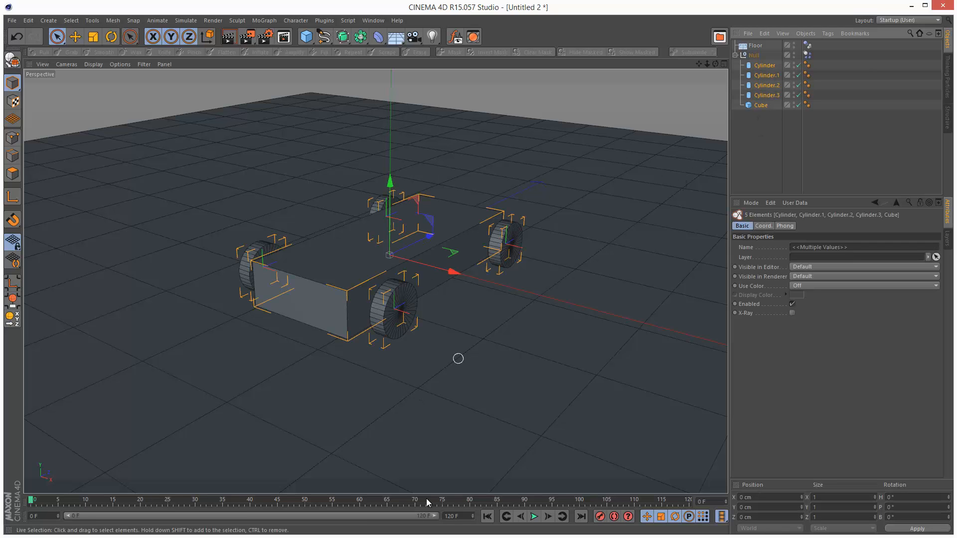
pyautogui.click(770, 157)
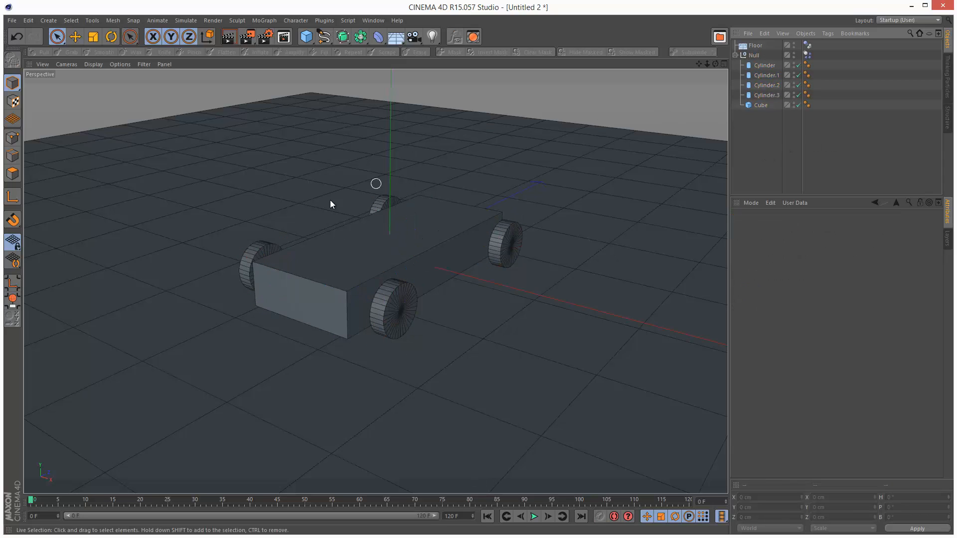
# Add a Rigid Body tag to the Null and show its dynamics body settings
pyautogui.click(752, 56)
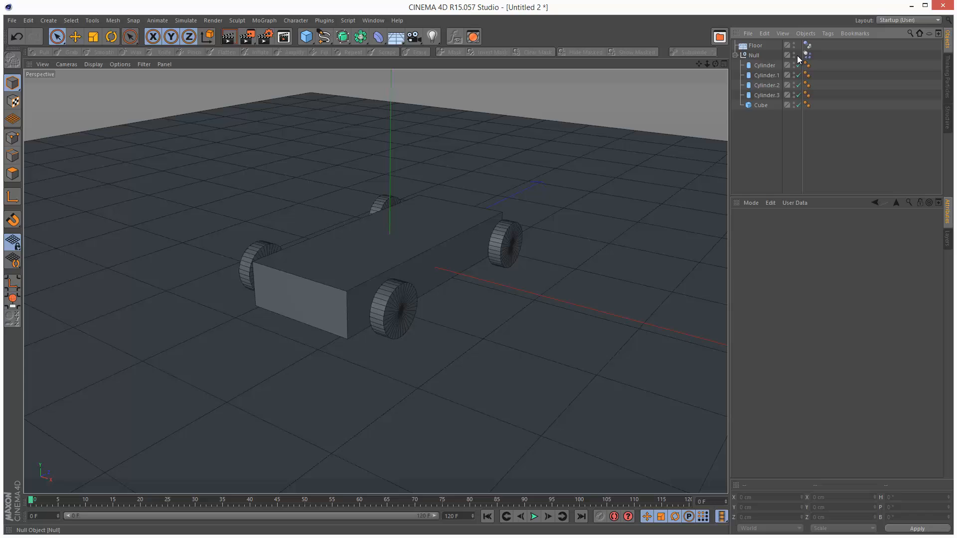
pyautogui.click(811, 55)
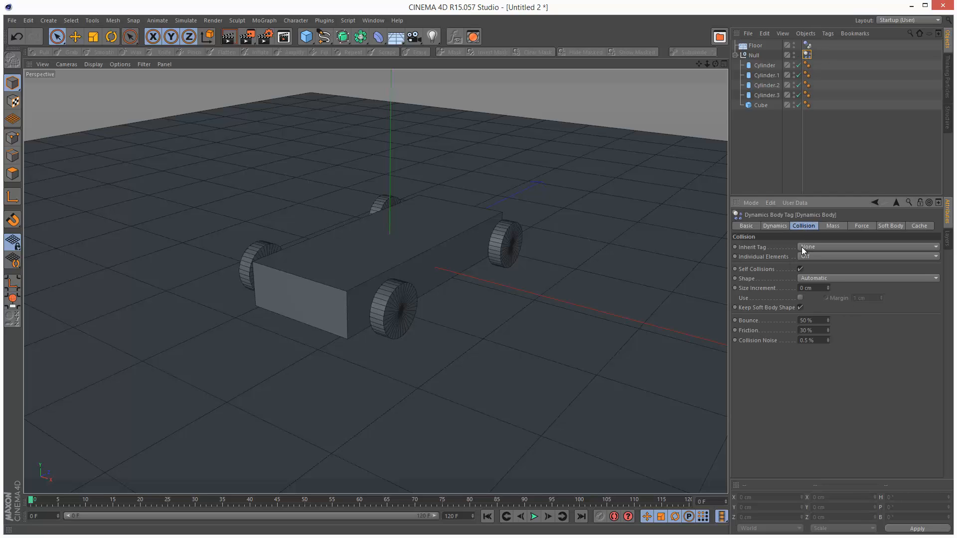
# Set the Null tag's Inherit Tag to Compound Collision Shape
pyautogui.click(869, 247)
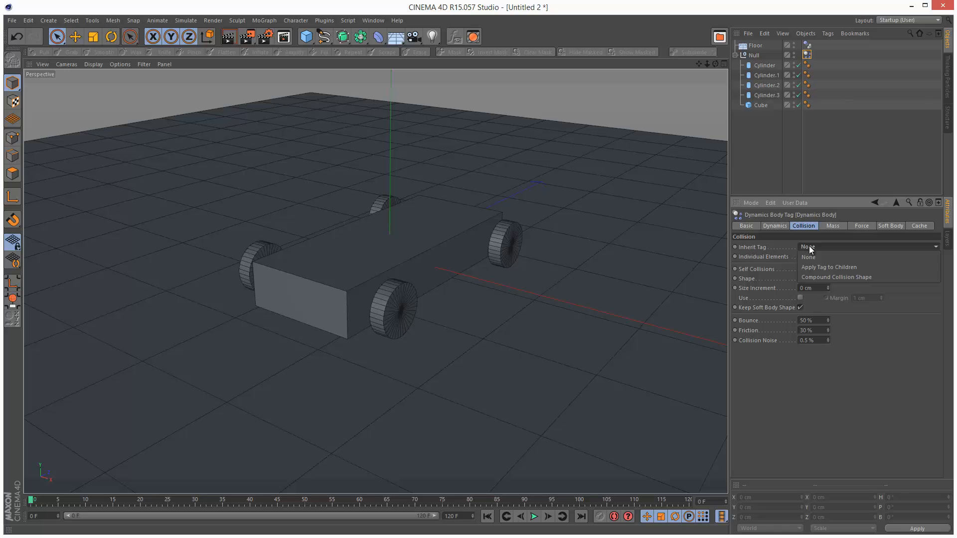
pyautogui.moveTo(880, 282)
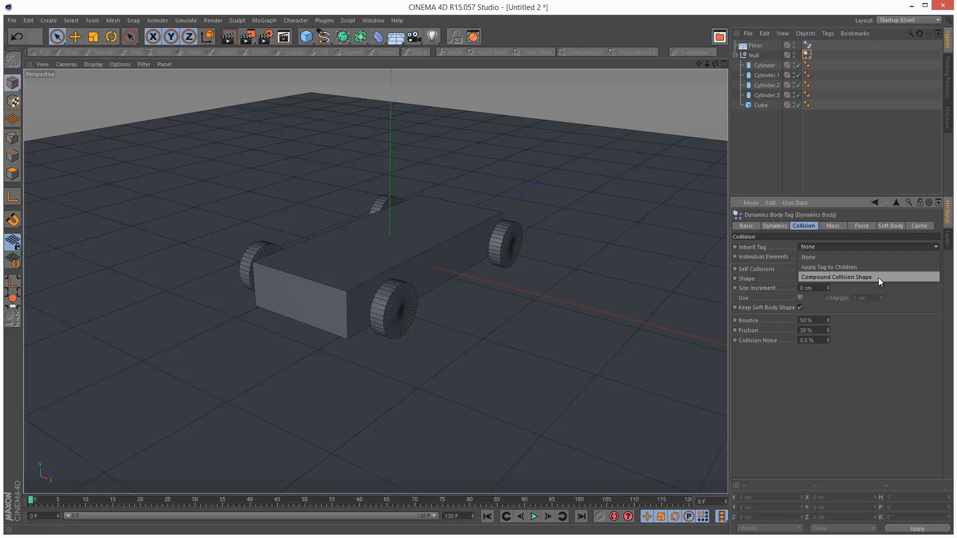
pyautogui.click(837, 277)
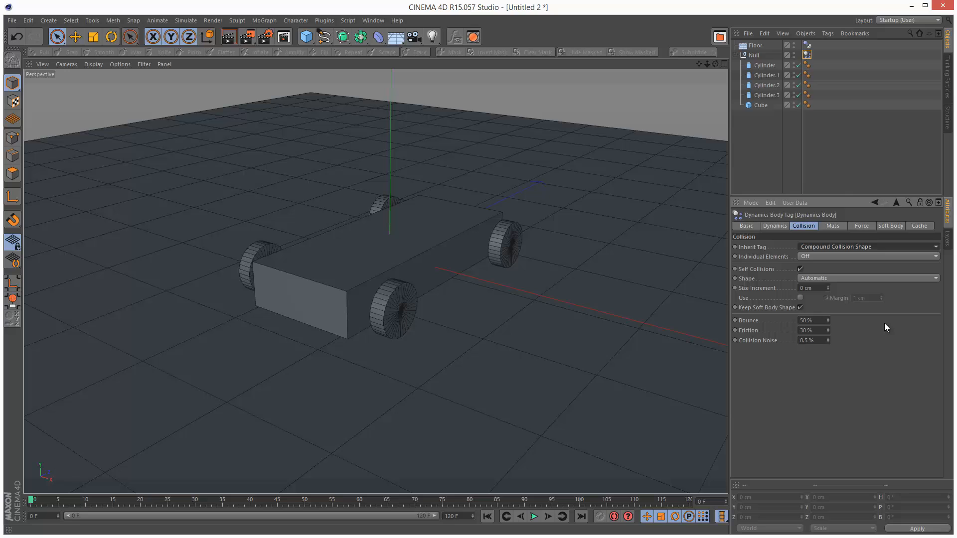
pyautogui.click(488, 518)
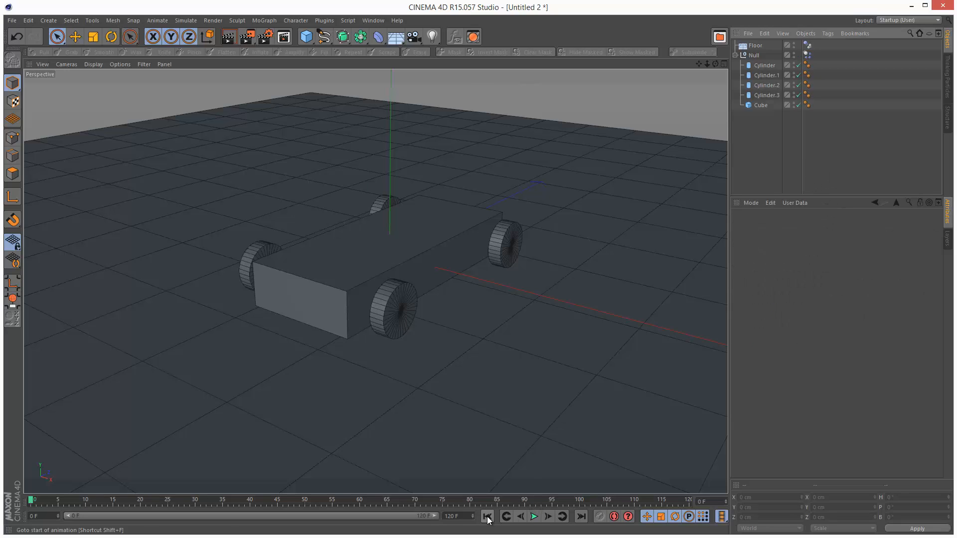
# From frame 0, raise and tilt the car group and start the drop simulation
pyautogui.click(535, 516)
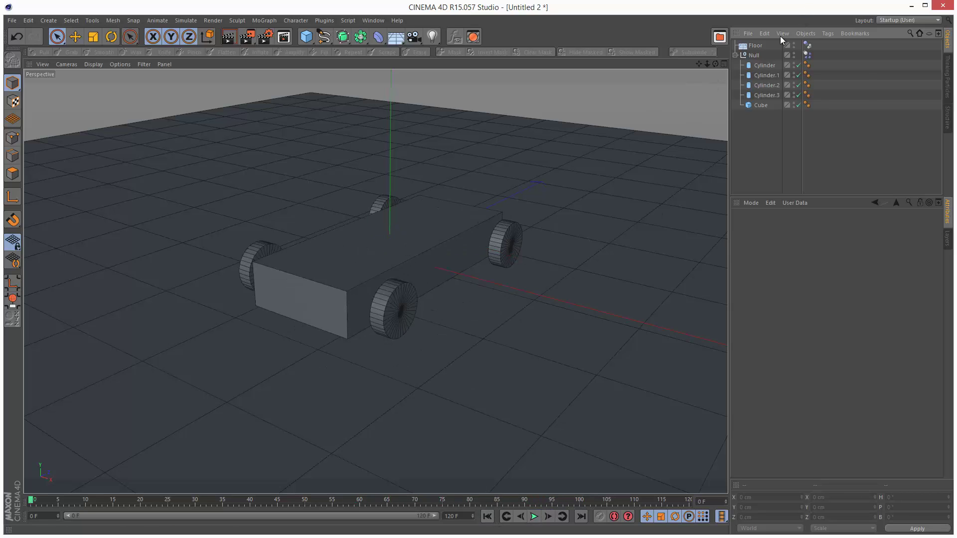
pyautogui.click(750, 55)
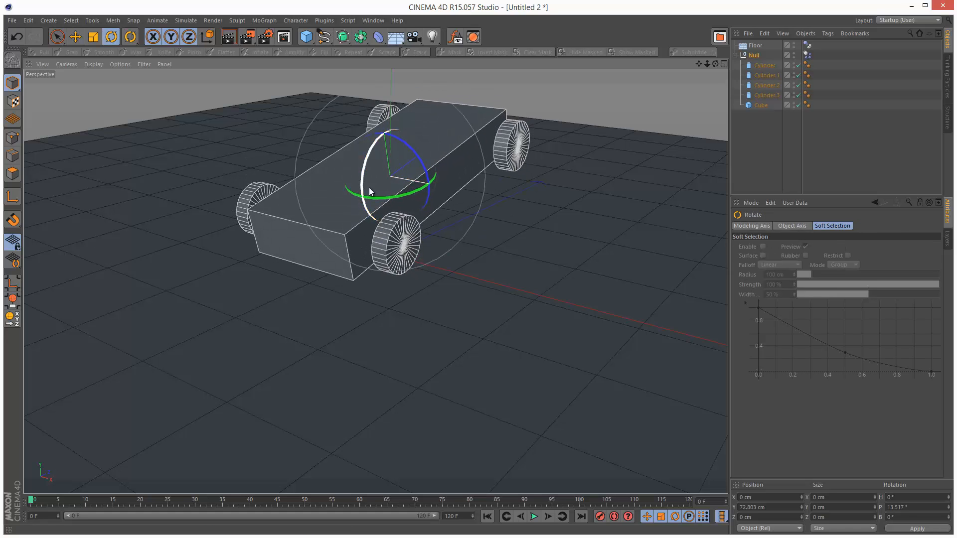
pyautogui.click(535, 517)
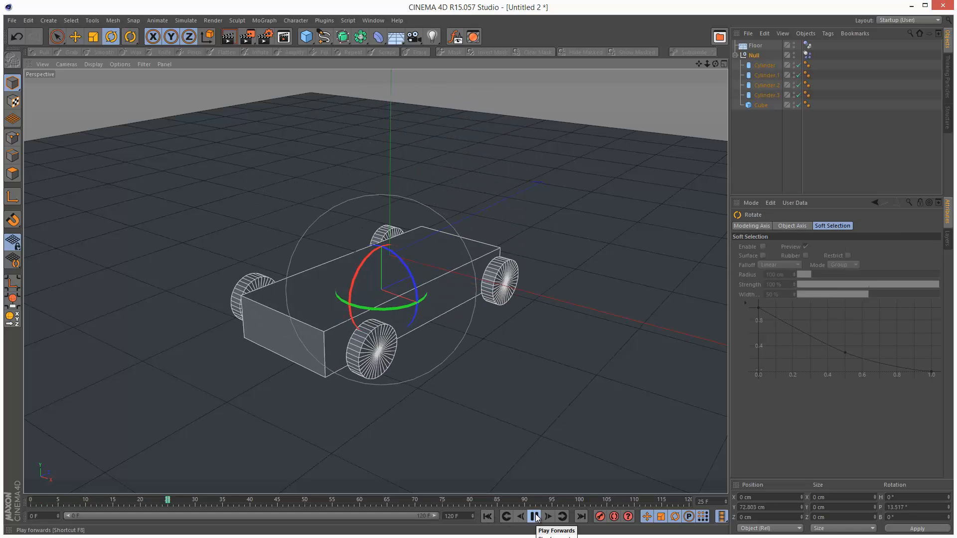
pyautogui.click(534, 516)
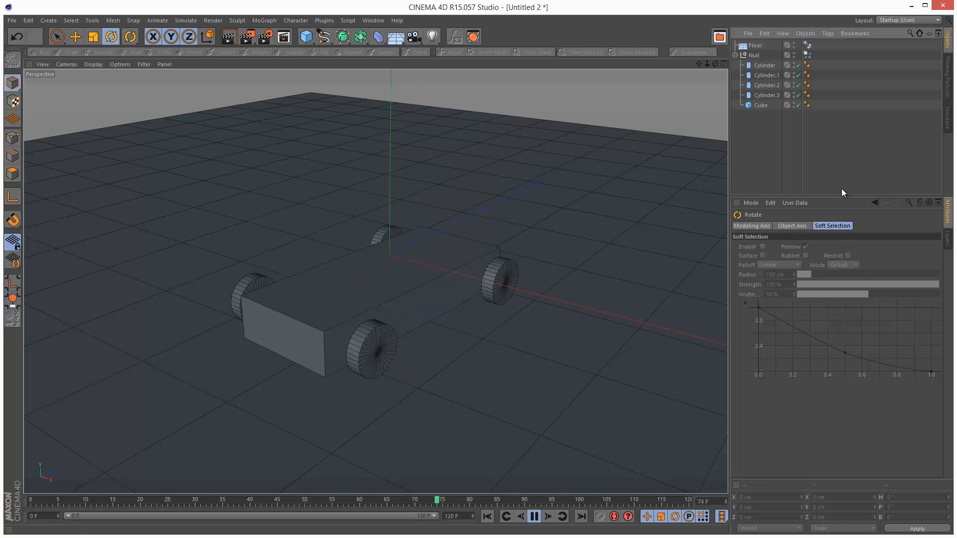
# Shorten the timeline to 70 frames and play the car landing as one piece
pyautogui.click(535, 517)
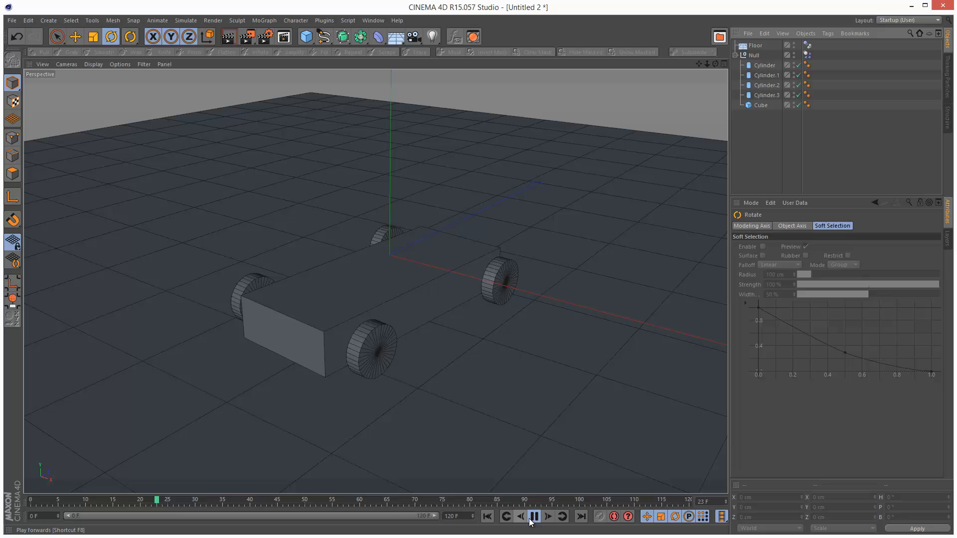
pyautogui.click(532, 522)
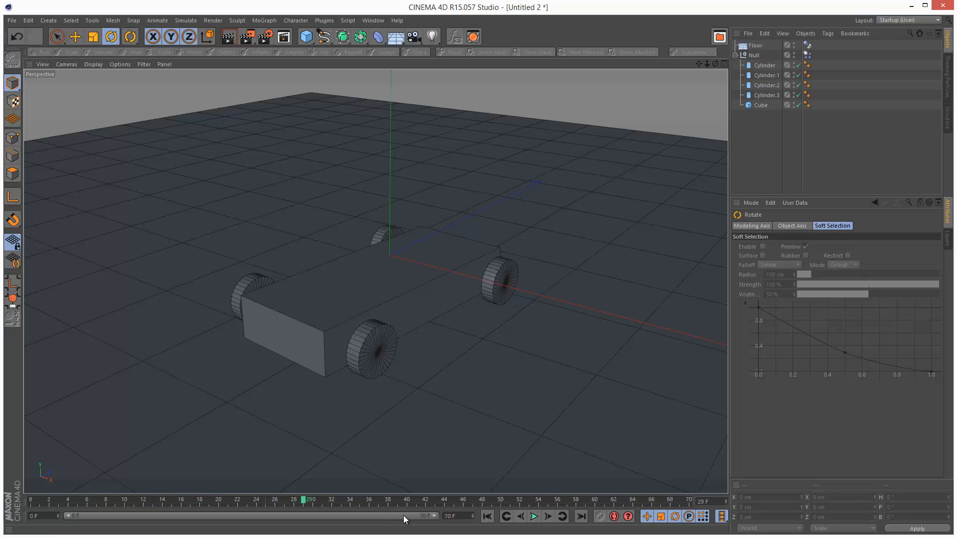
pyautogui.click(534, 519)
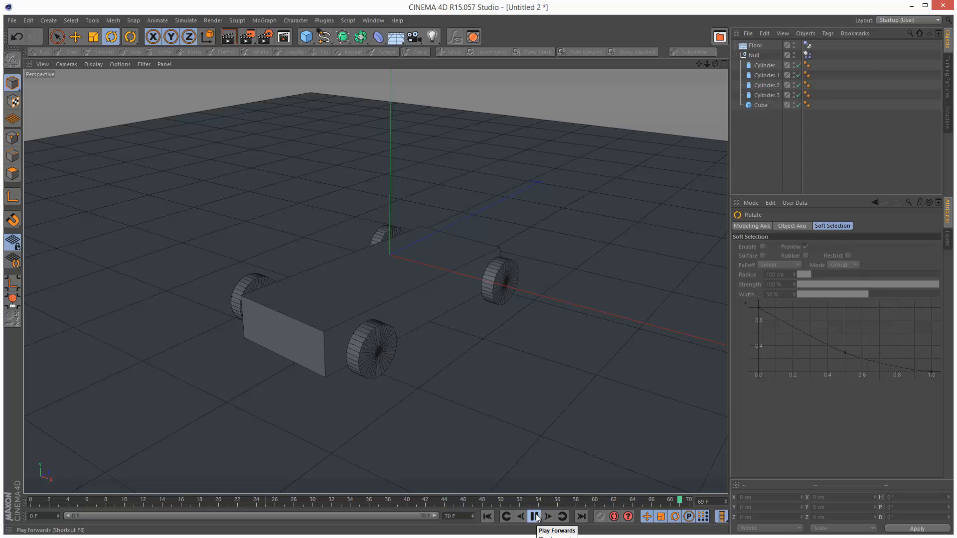
pyautogui.click(535, 516)
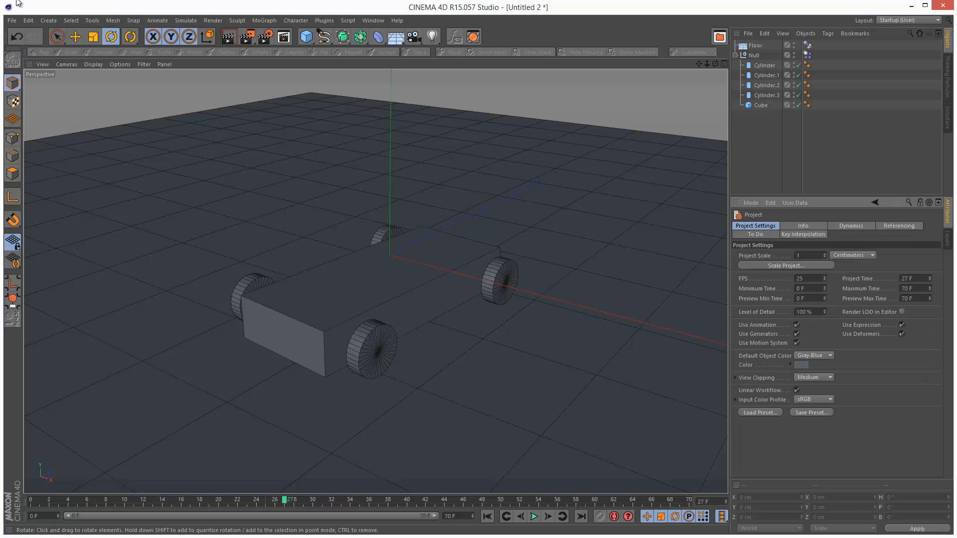
# Enable Collision Shapes visualization in Project Settings > Dynamics and play the drop
pyautogui.click(852, 225)
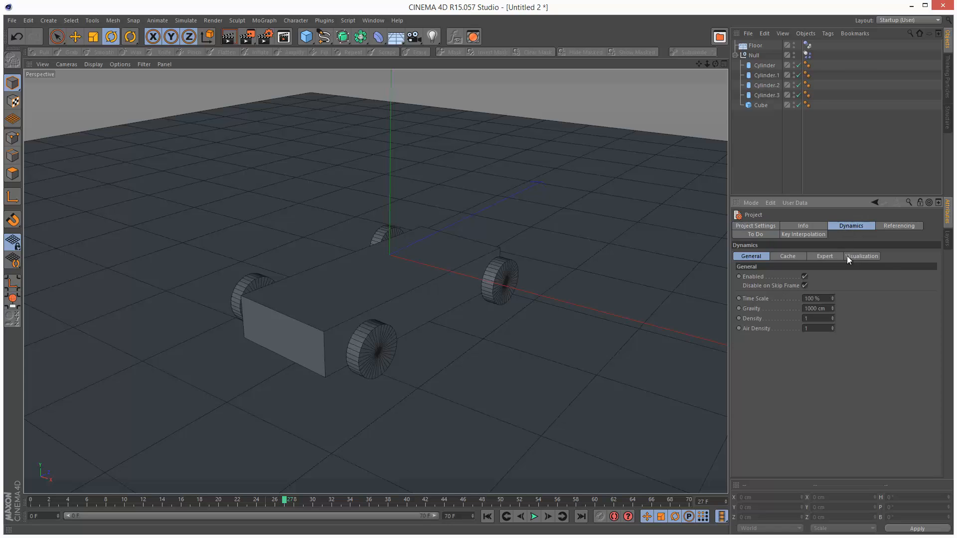
pyautogui.click(861, 256)
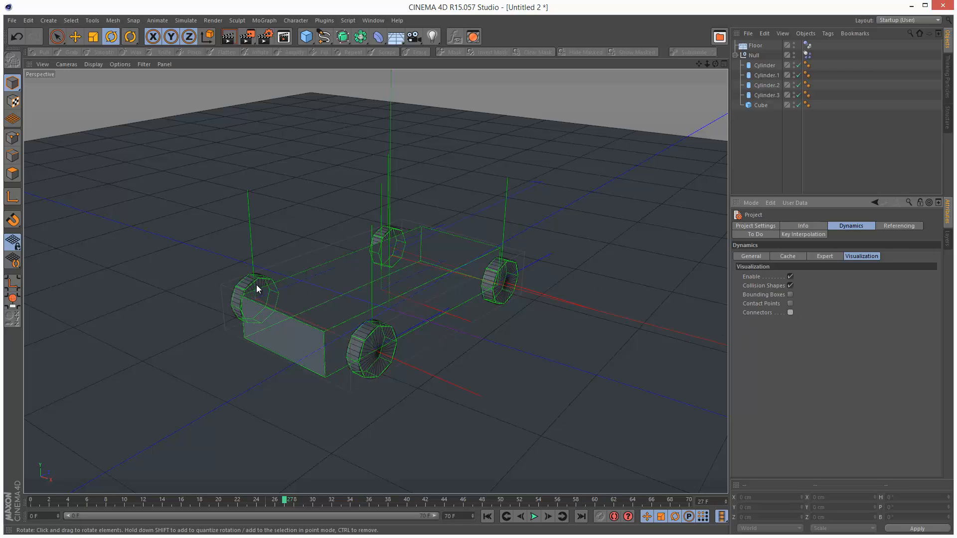
pyautogui.moveTo(377, 339)
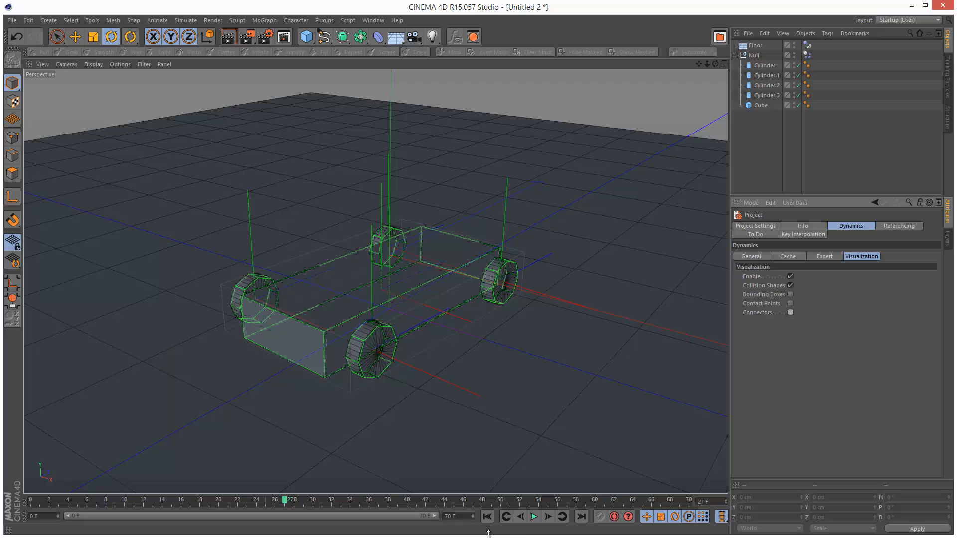
pyautogui.click(534, 516)
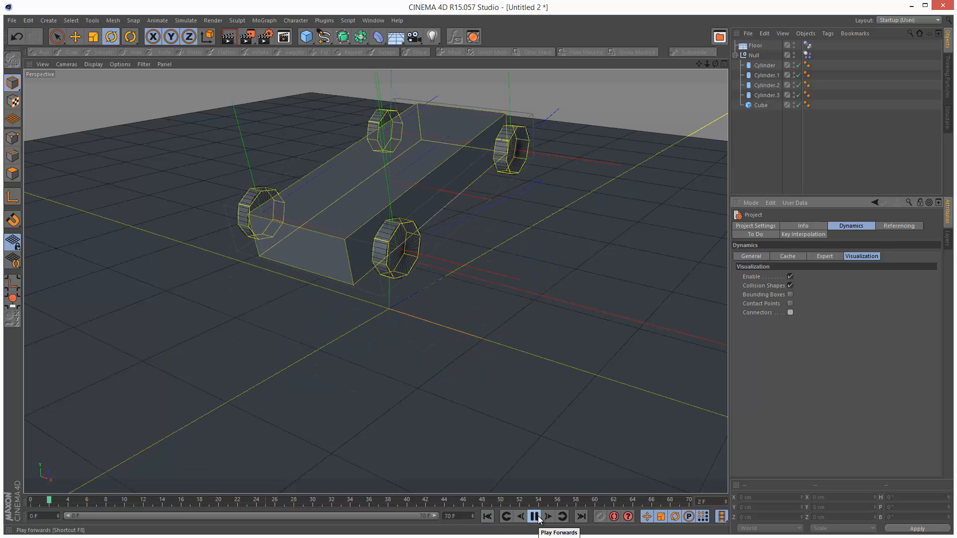
pyautogui.click(532, 517)
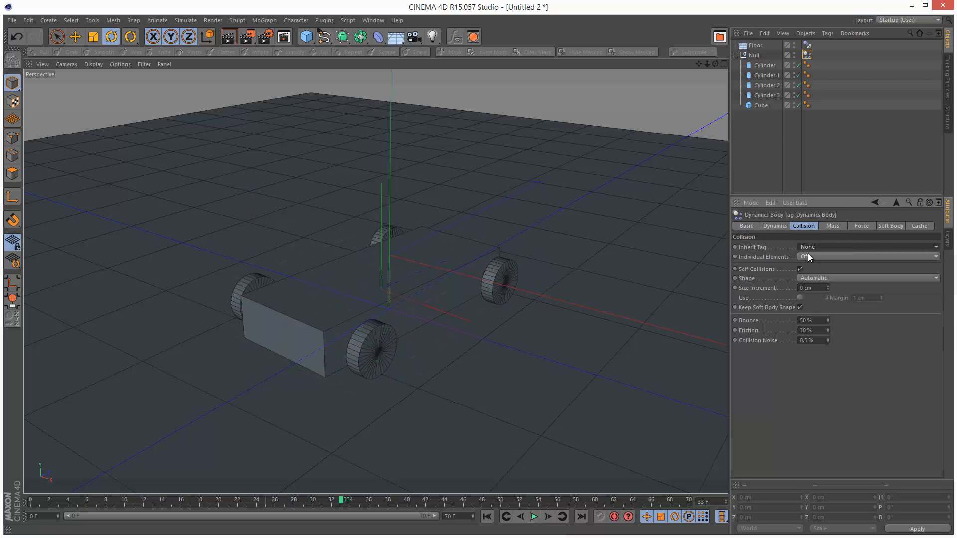
# Review the tag's Inherit Tag setting and replay to inspect the collision outlines
pyautogui.click(535, 518)
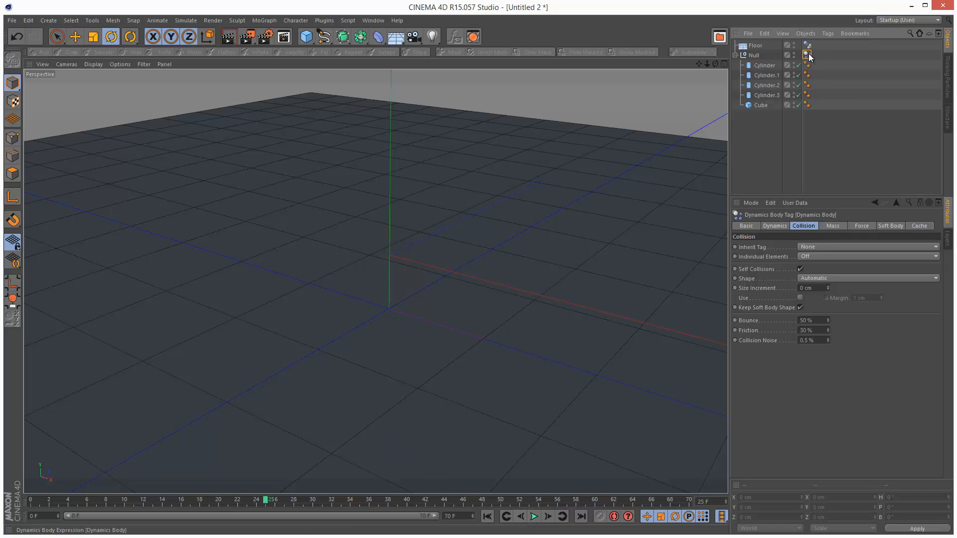
pyautogui.click(869, 248)
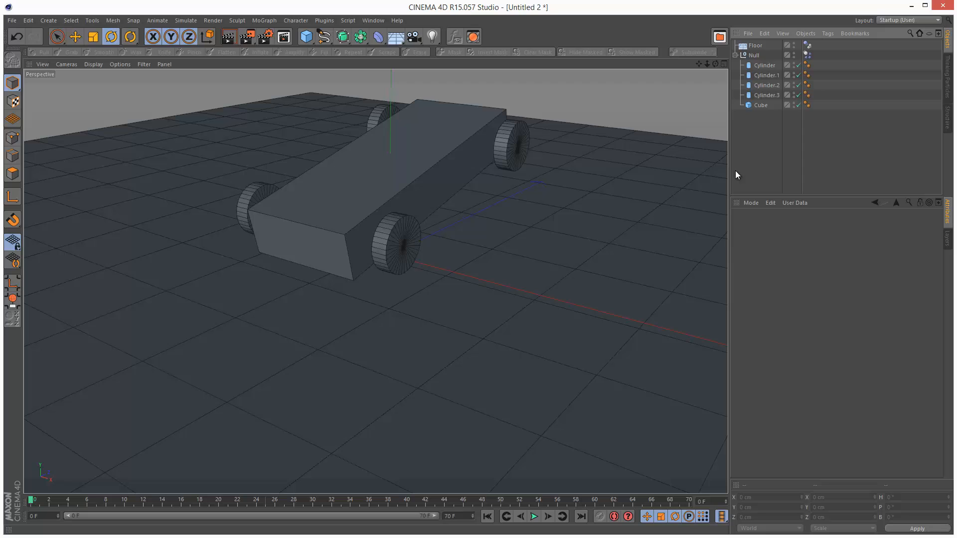
pyautogui.moveTo(533, 518)
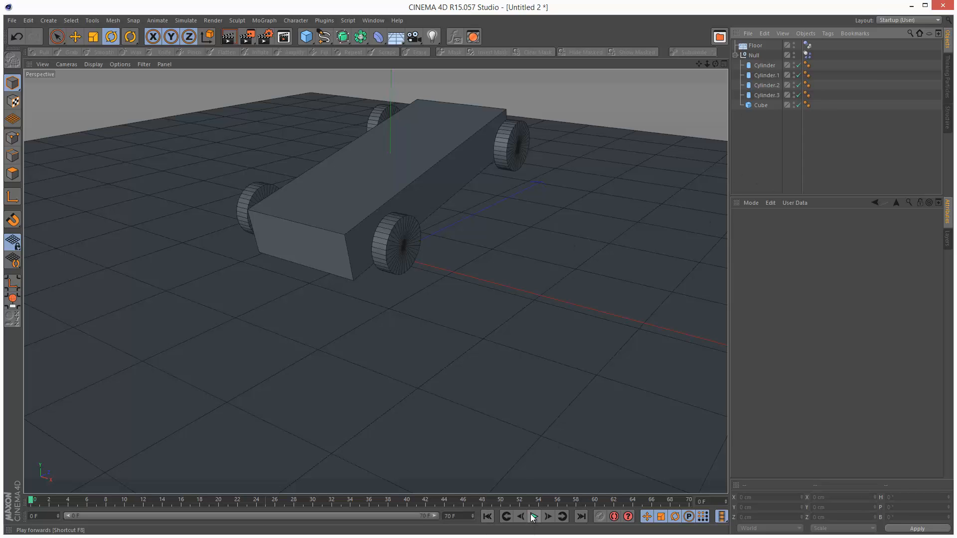
pyautogui.click(536, 516)
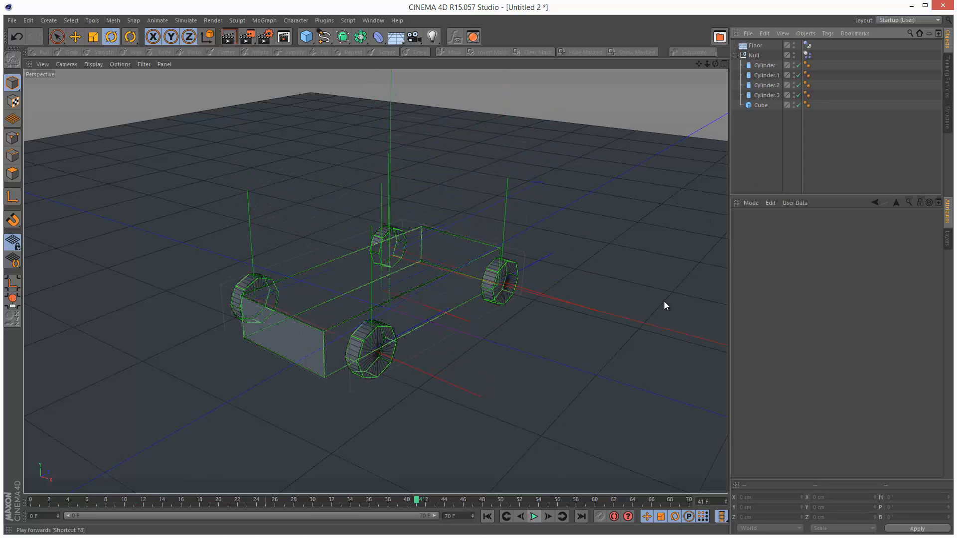
pyautogui.click(28, 20)
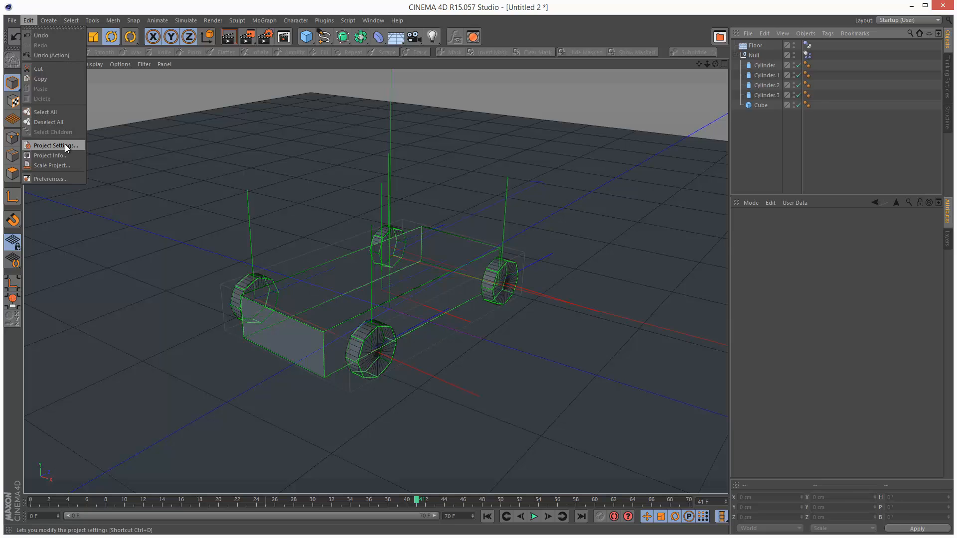
# Disable the Dynamics Visualization in Project Settings and rewind to frame 0
pyautogui.click(56, 146)
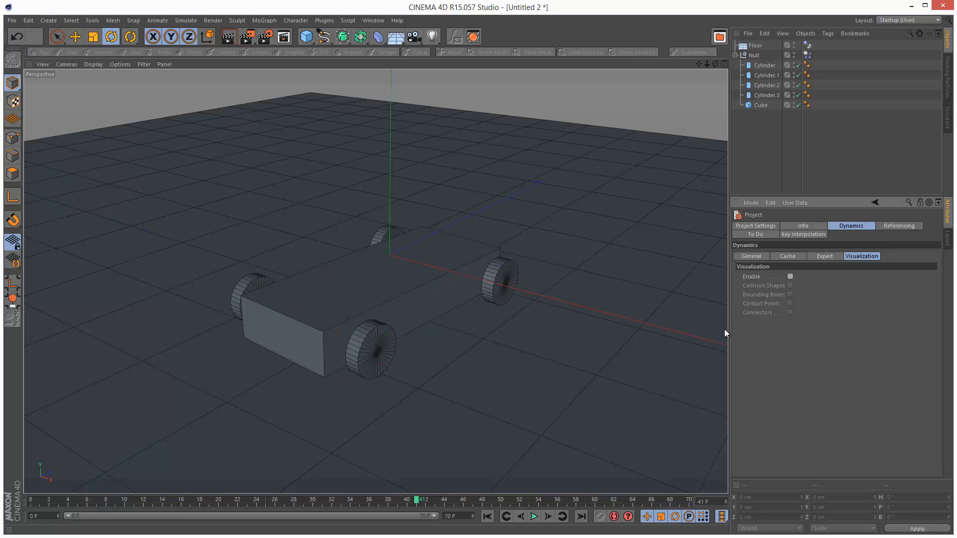
pyautogui.moveTo(754, 56)
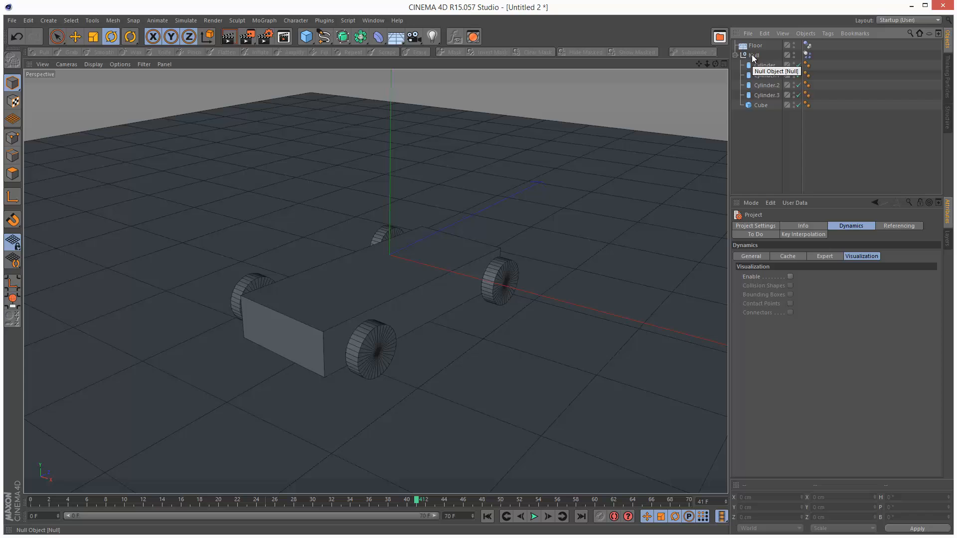
pyautogui.click(761, 105)
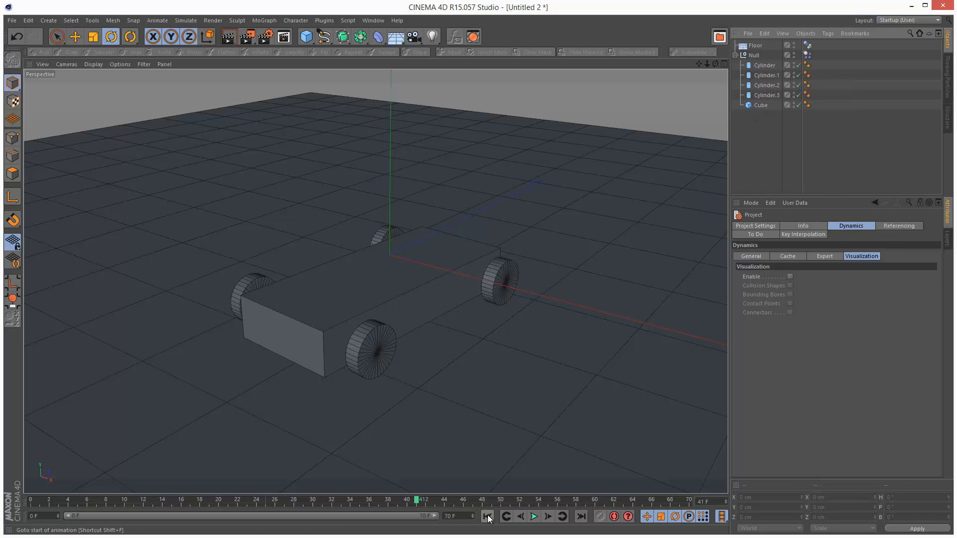
pyautogui.click(761, 105)
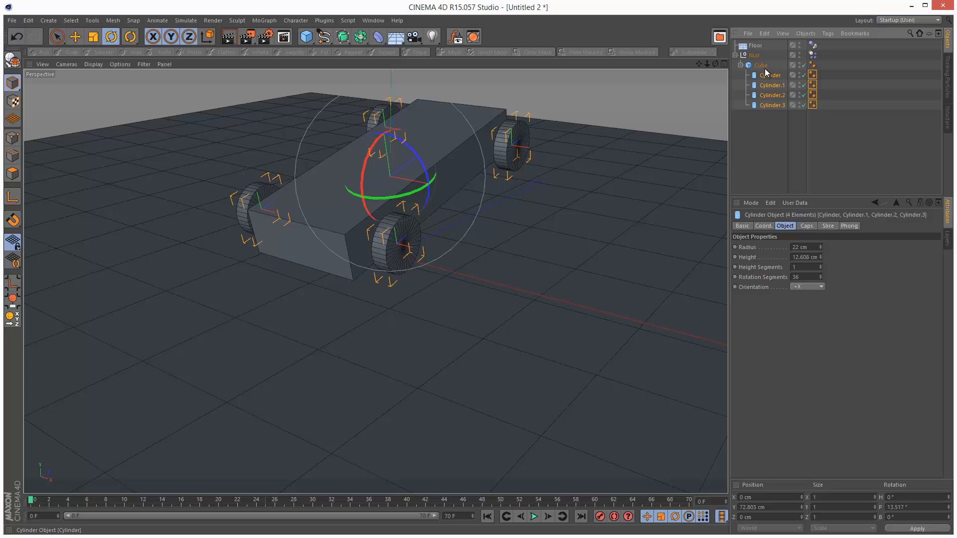
# Parent the cylinder wheels to Cube, move the Dynamics Body tag there with Compound Collision Shape
pyautogui.click(760, 65)
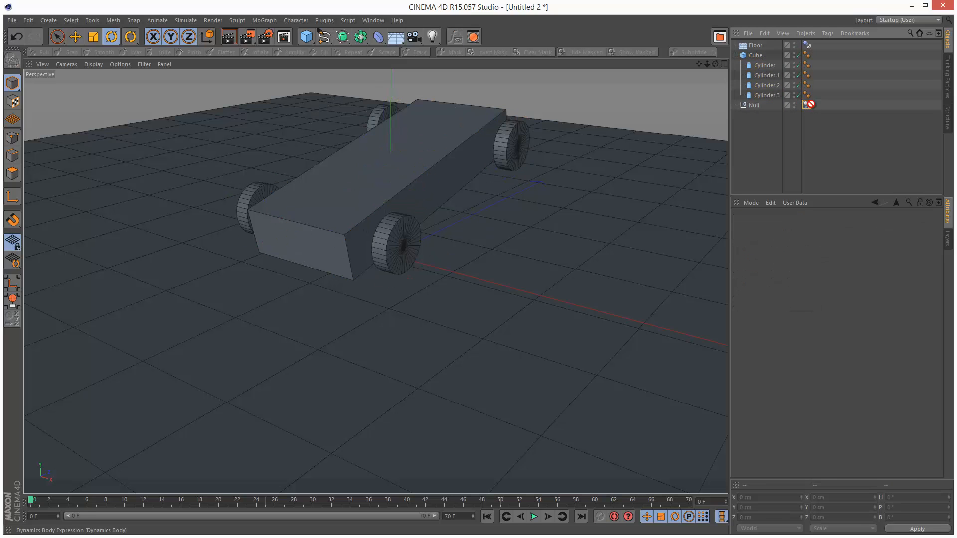
pyautogui.click(807, 105)
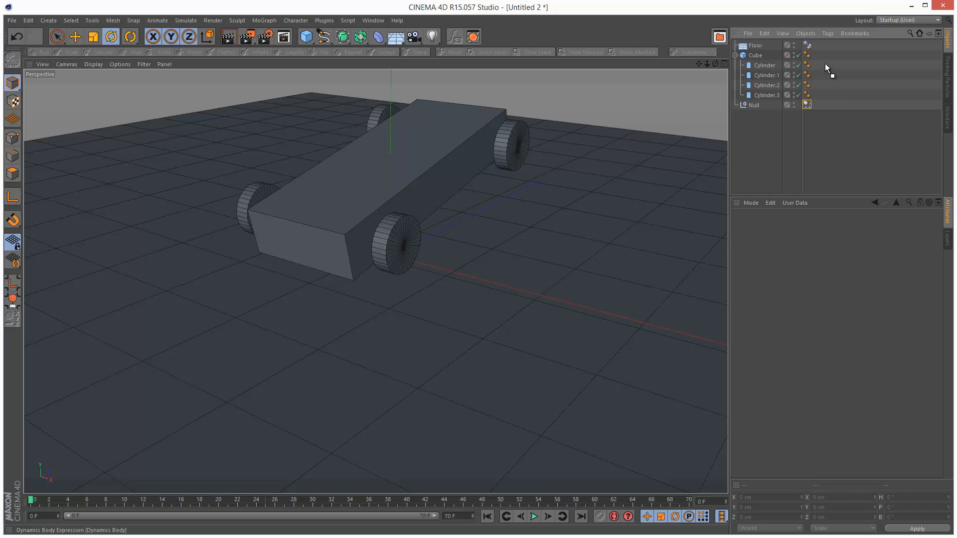
pyautogui.click(753, 104)
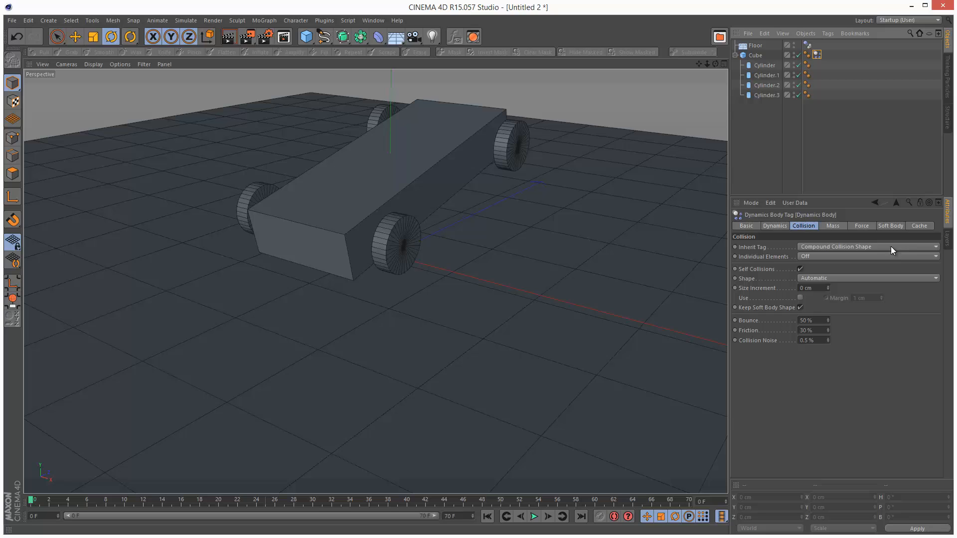
pyautogui.moveTo(866, 237)
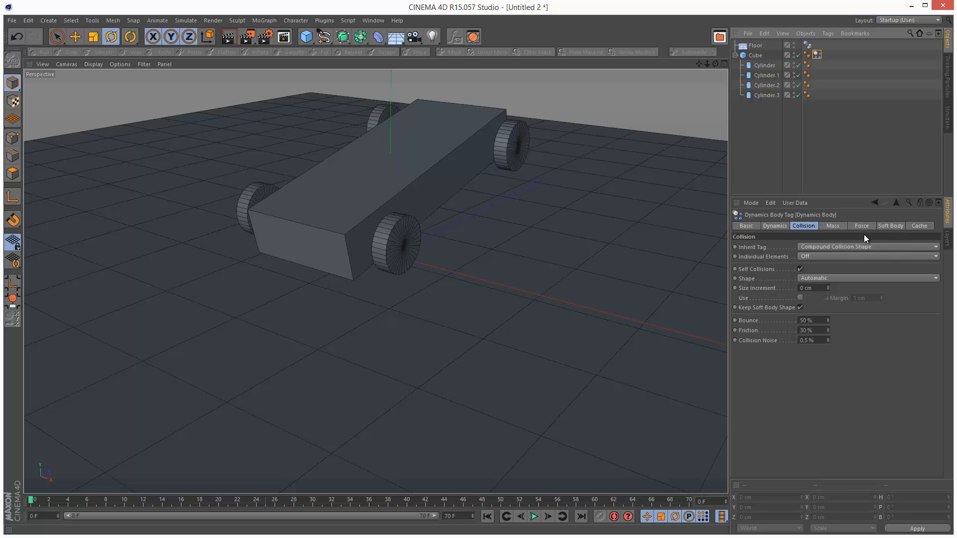
pyautogui.click(534, 531)
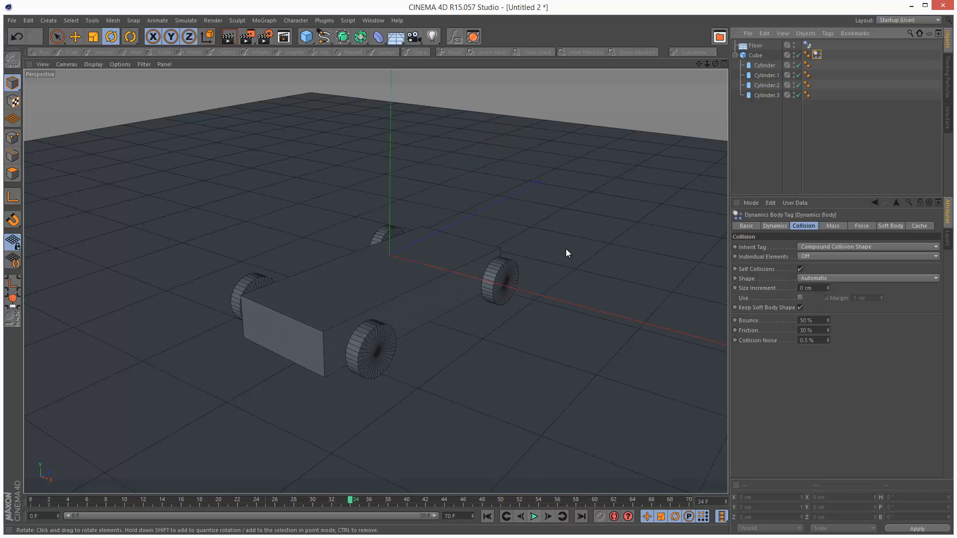
pyautogui.moveTo(593, 260)
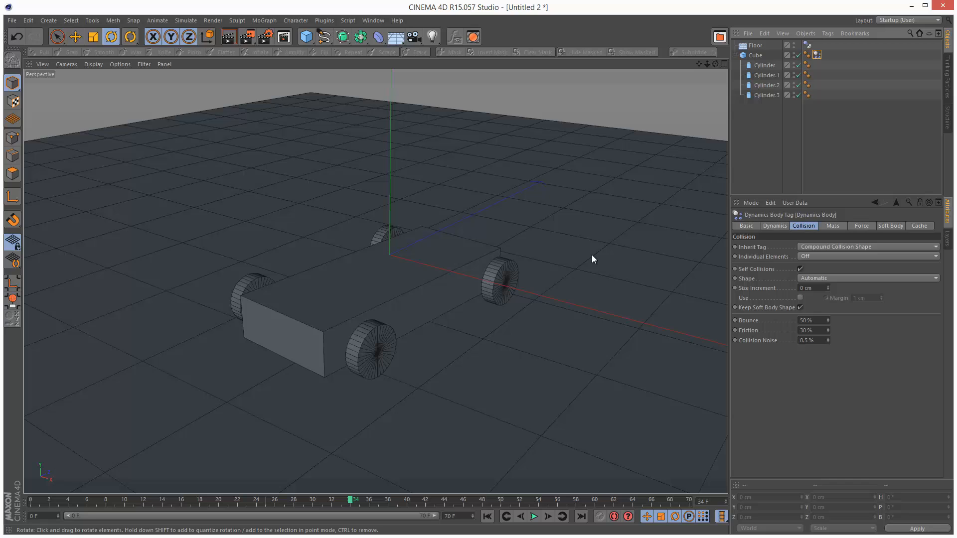
pyautogui.moveTo(444, 264)
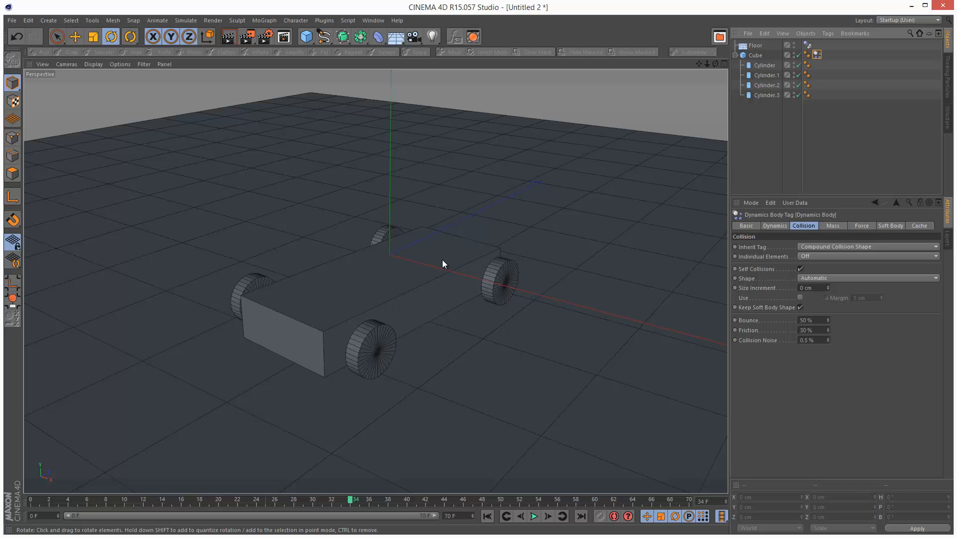
pyautogui.moveTo(460, 225)
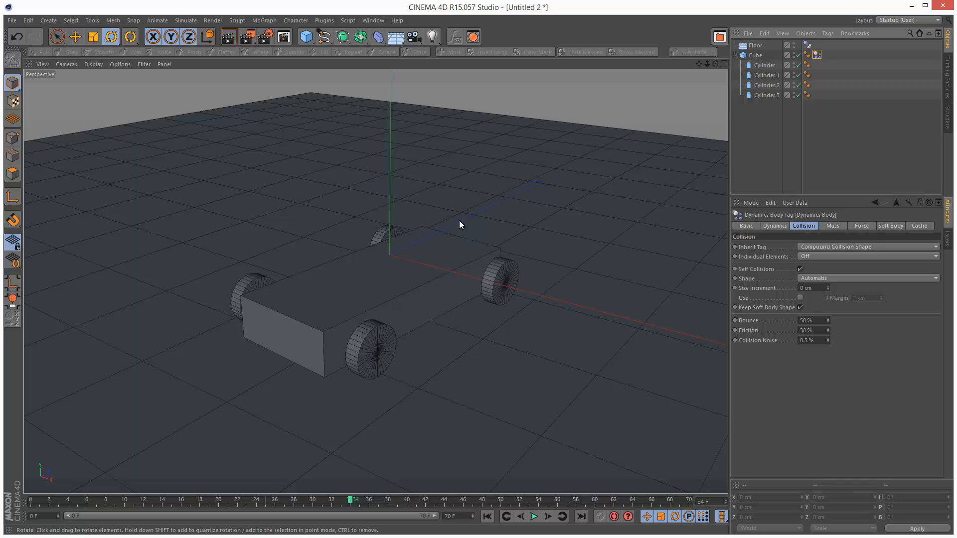